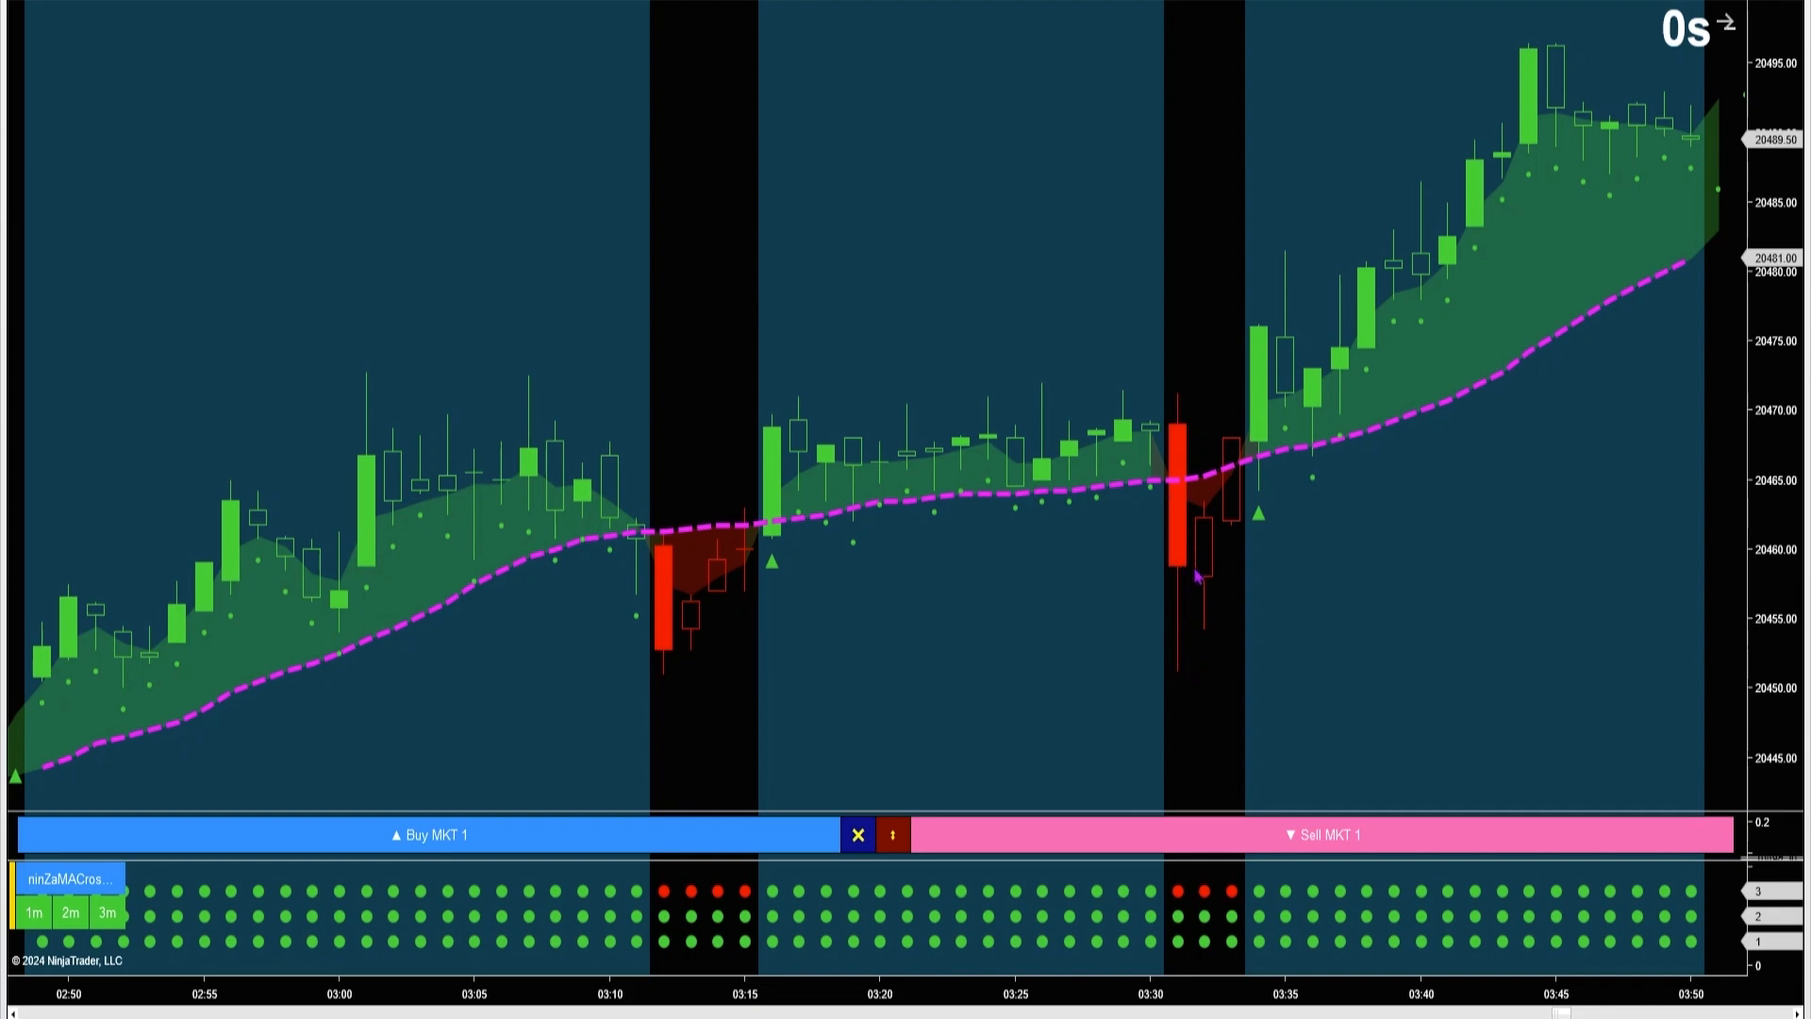
mouse_move(804, 622)
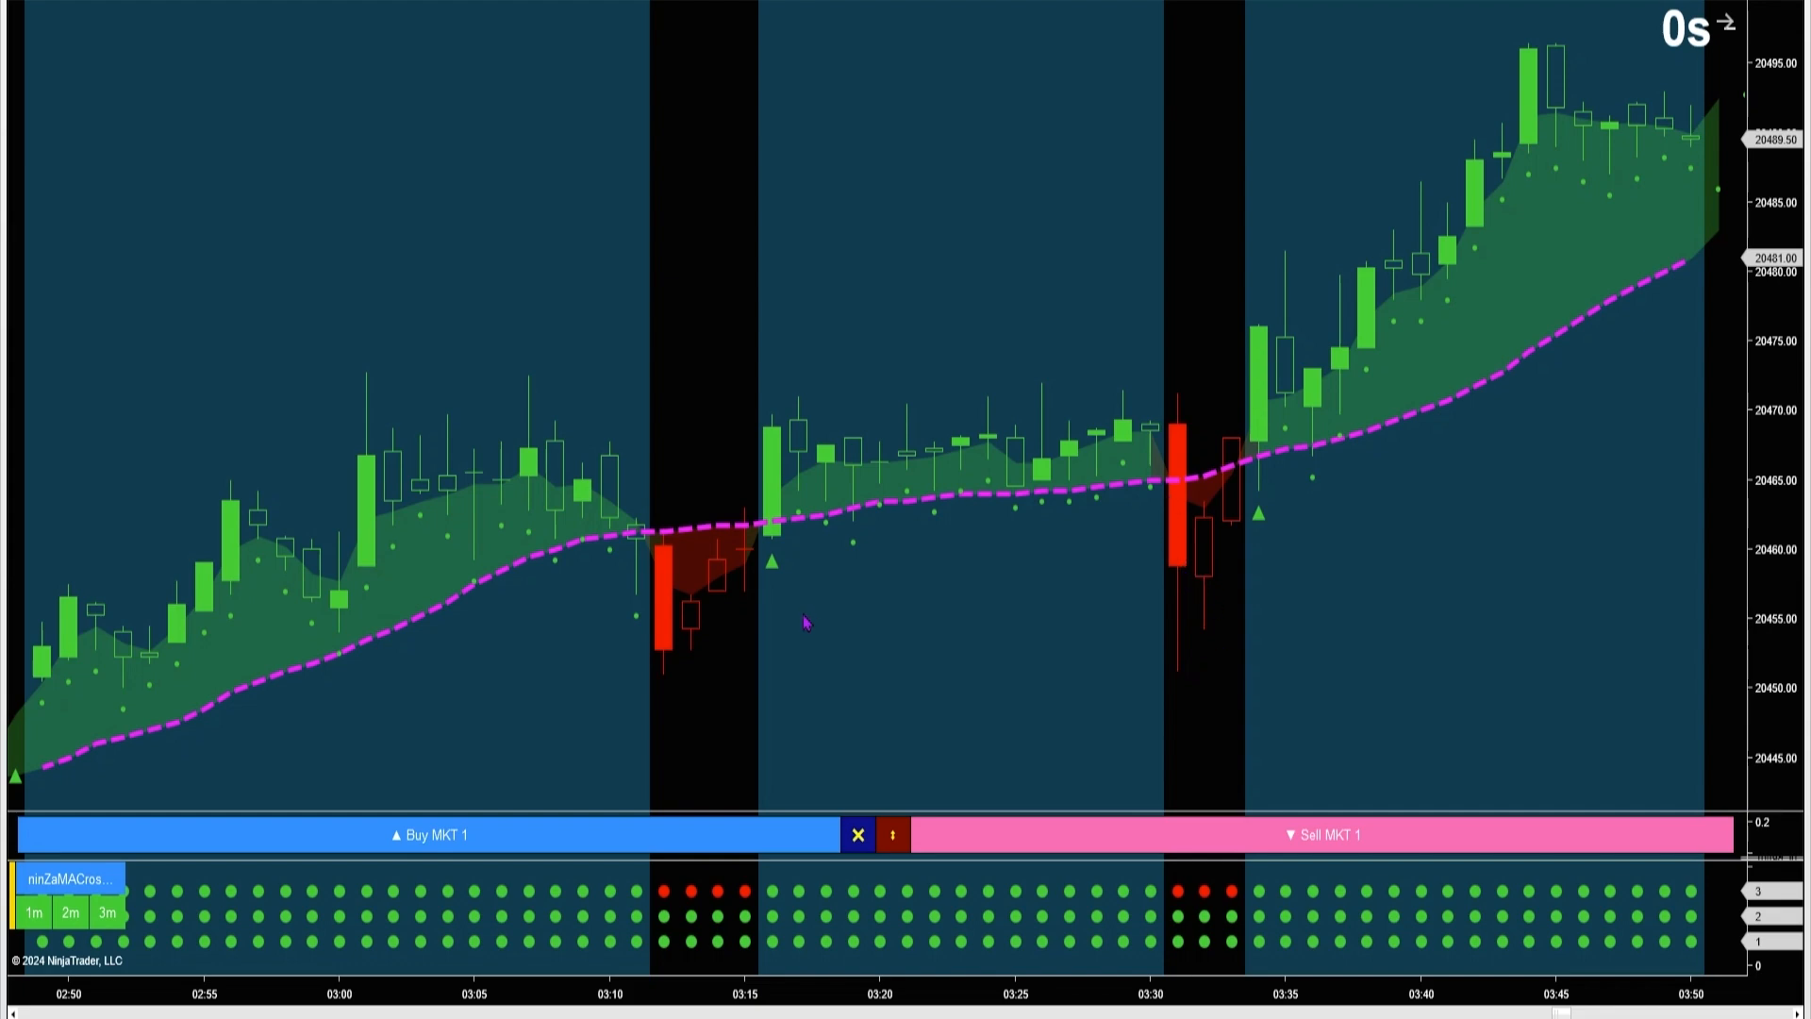
mouse_move(776, 595)
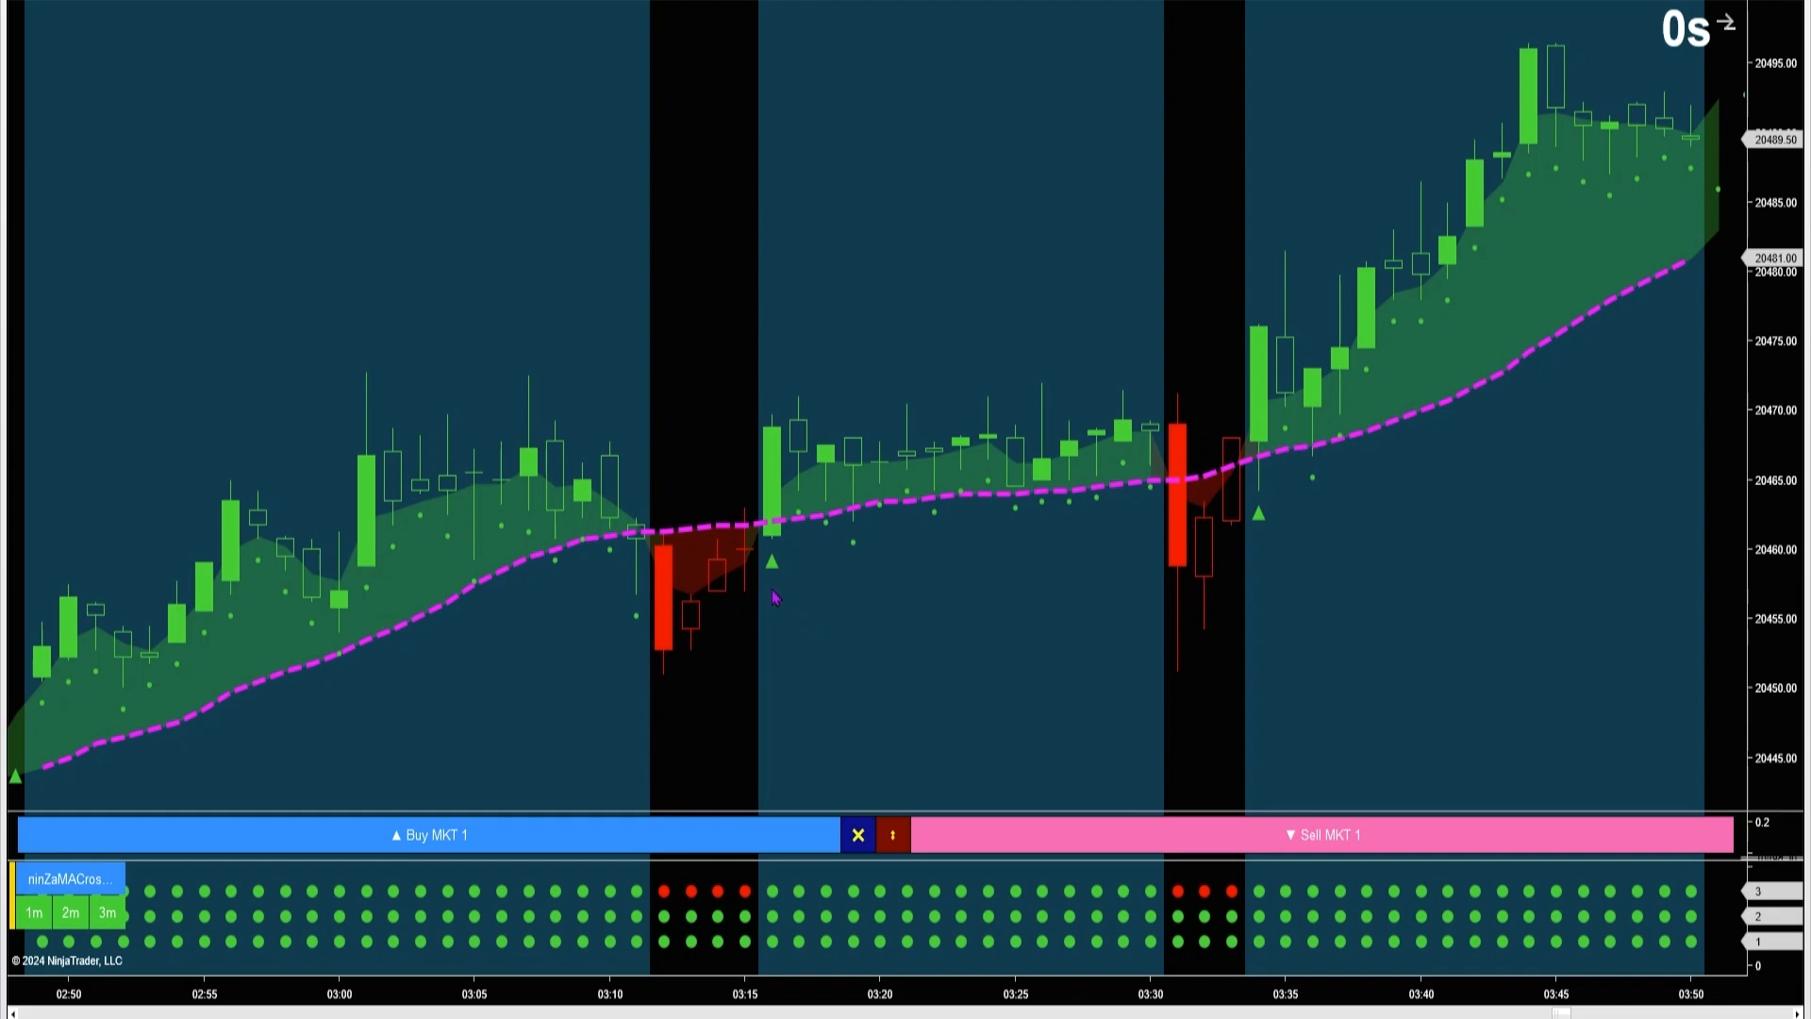
mouse_move(773, 575)
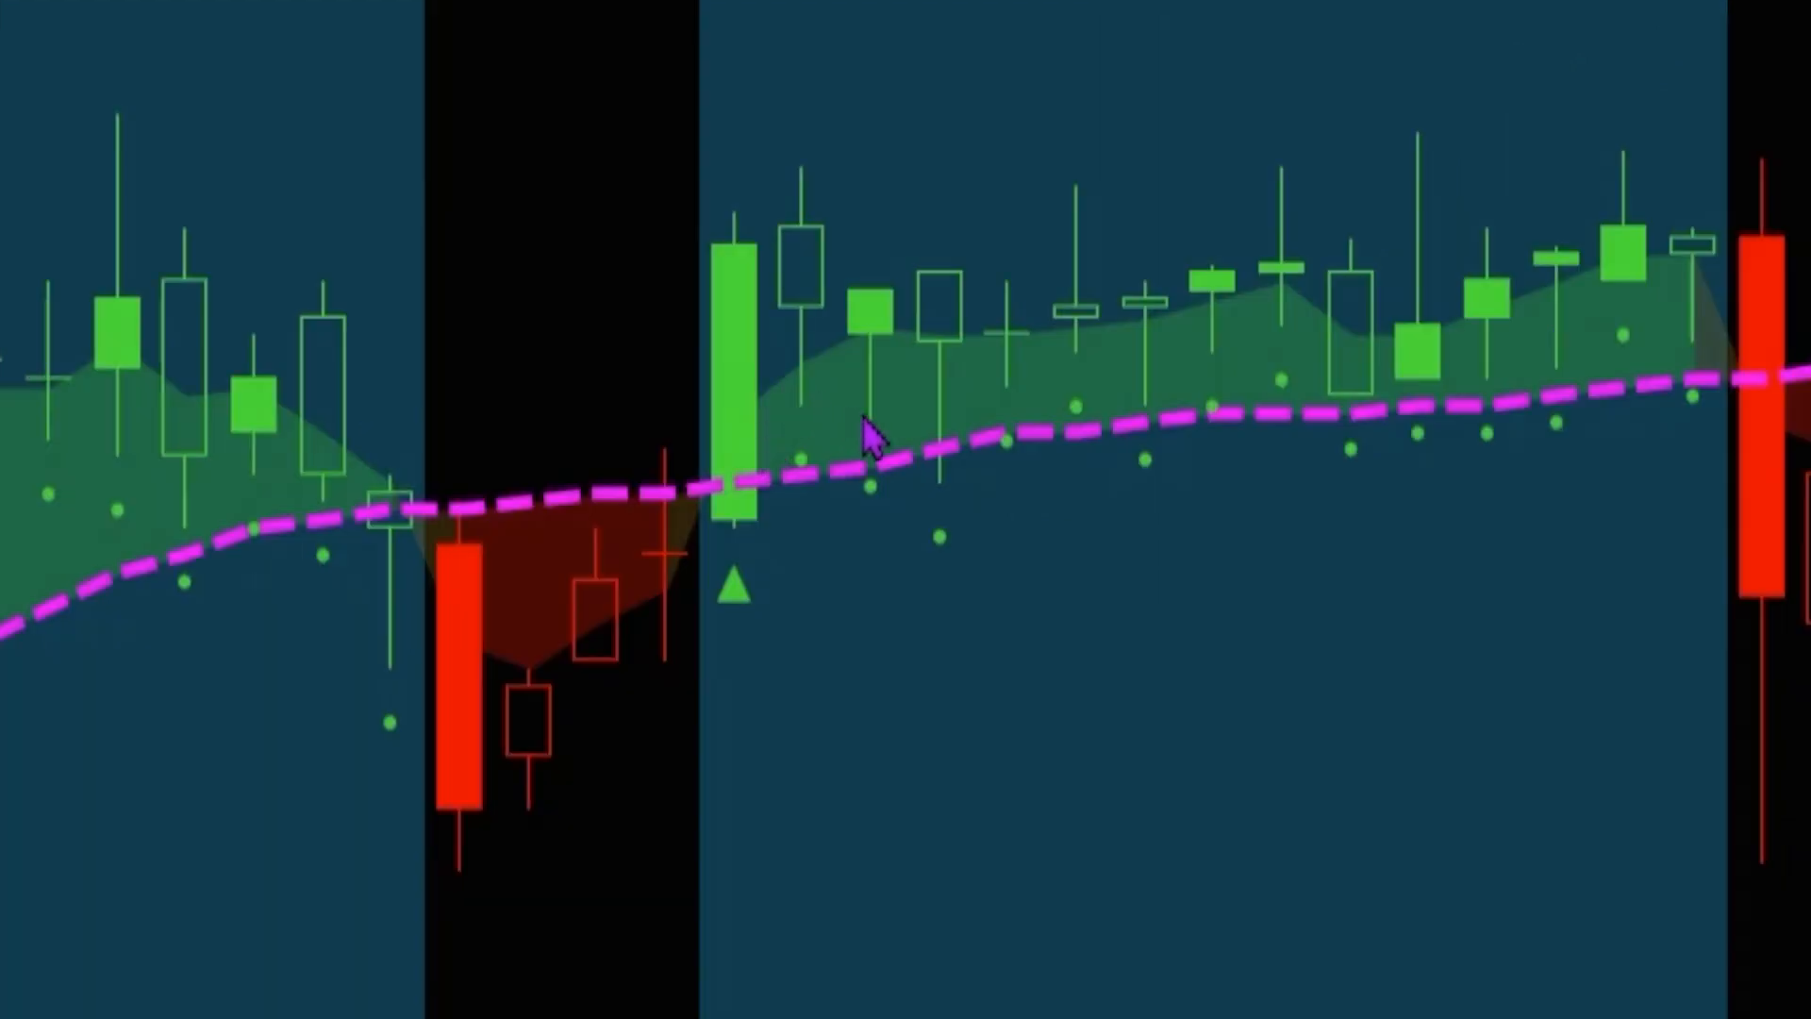
mouse_move(947, 468)
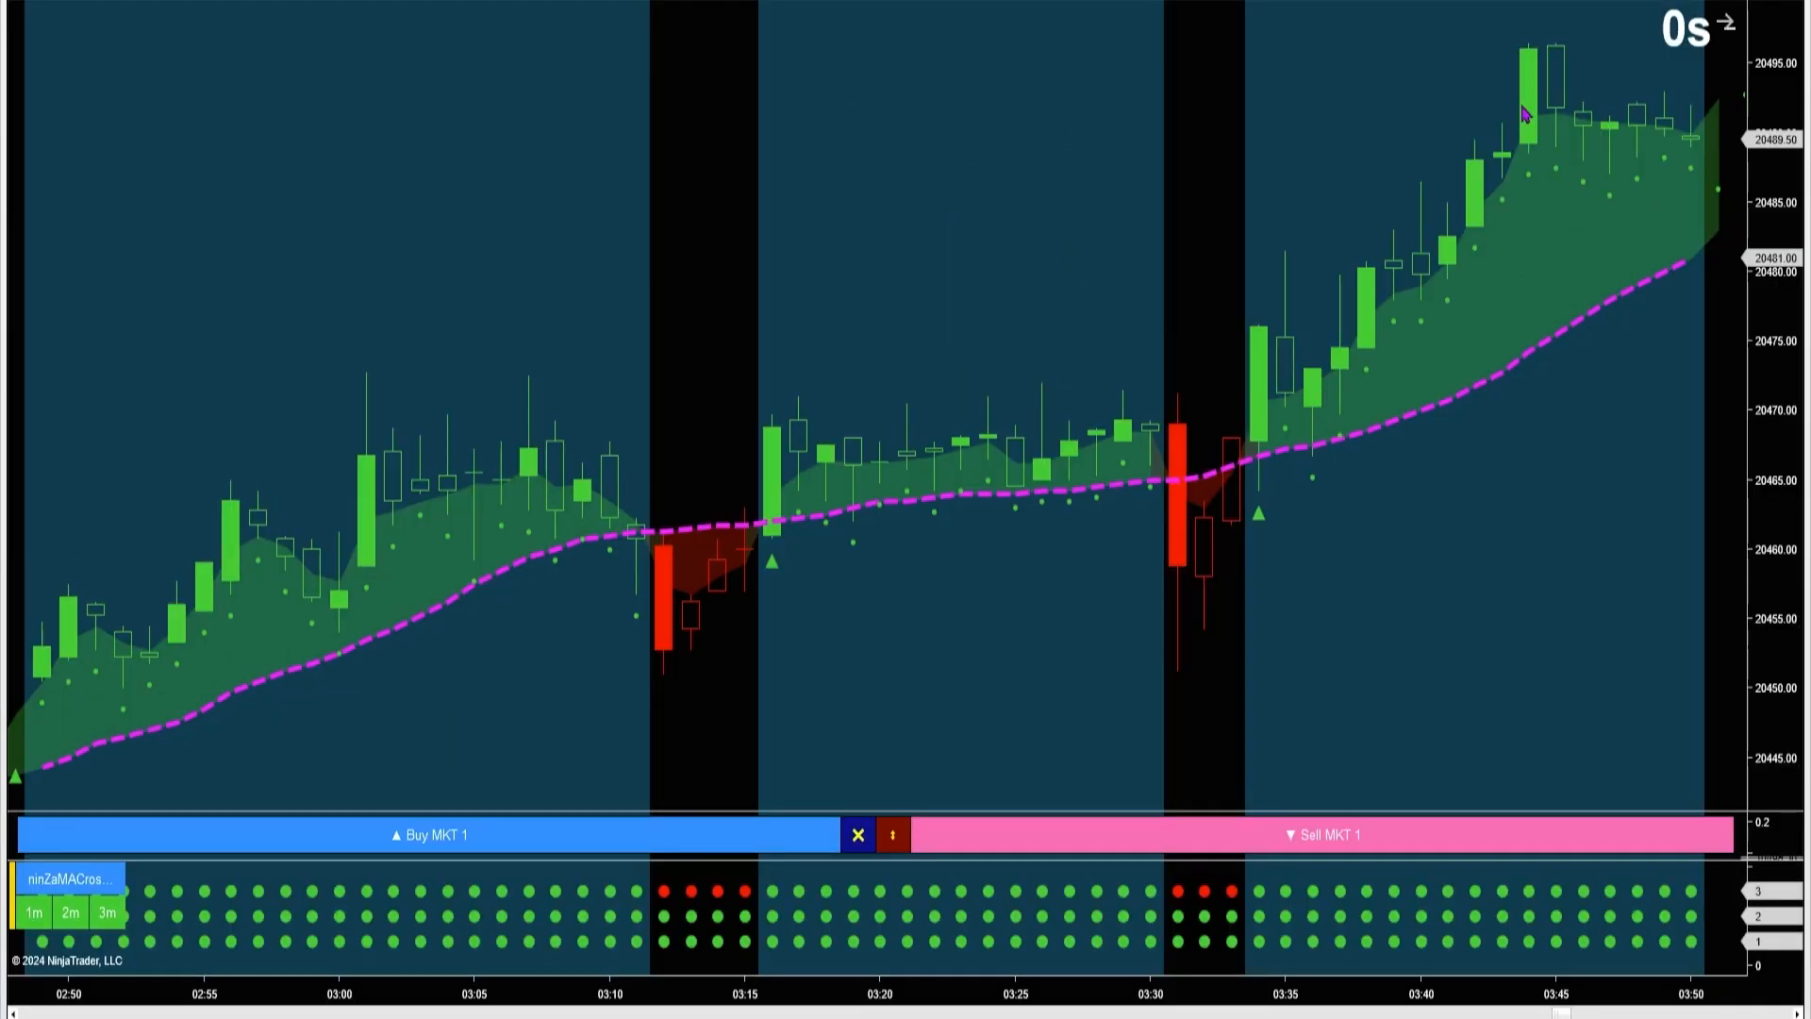
mouse_move(780, 564)
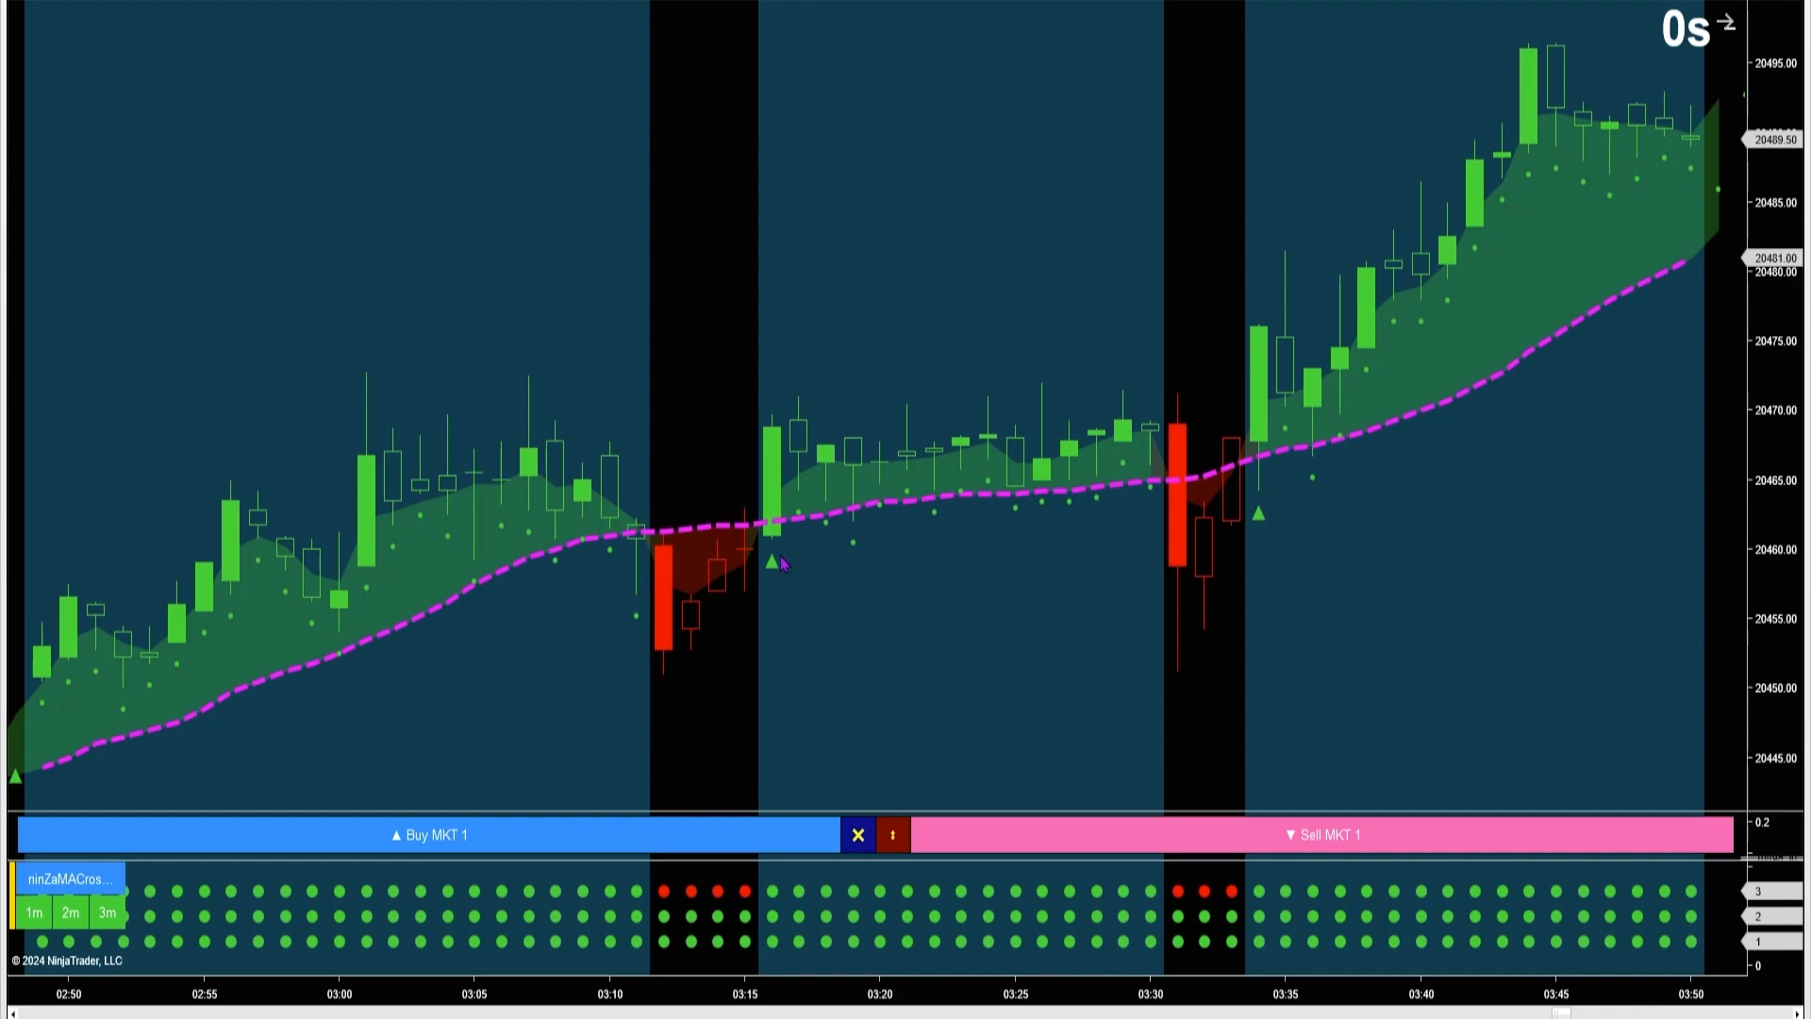
mouse_move(771, 564)
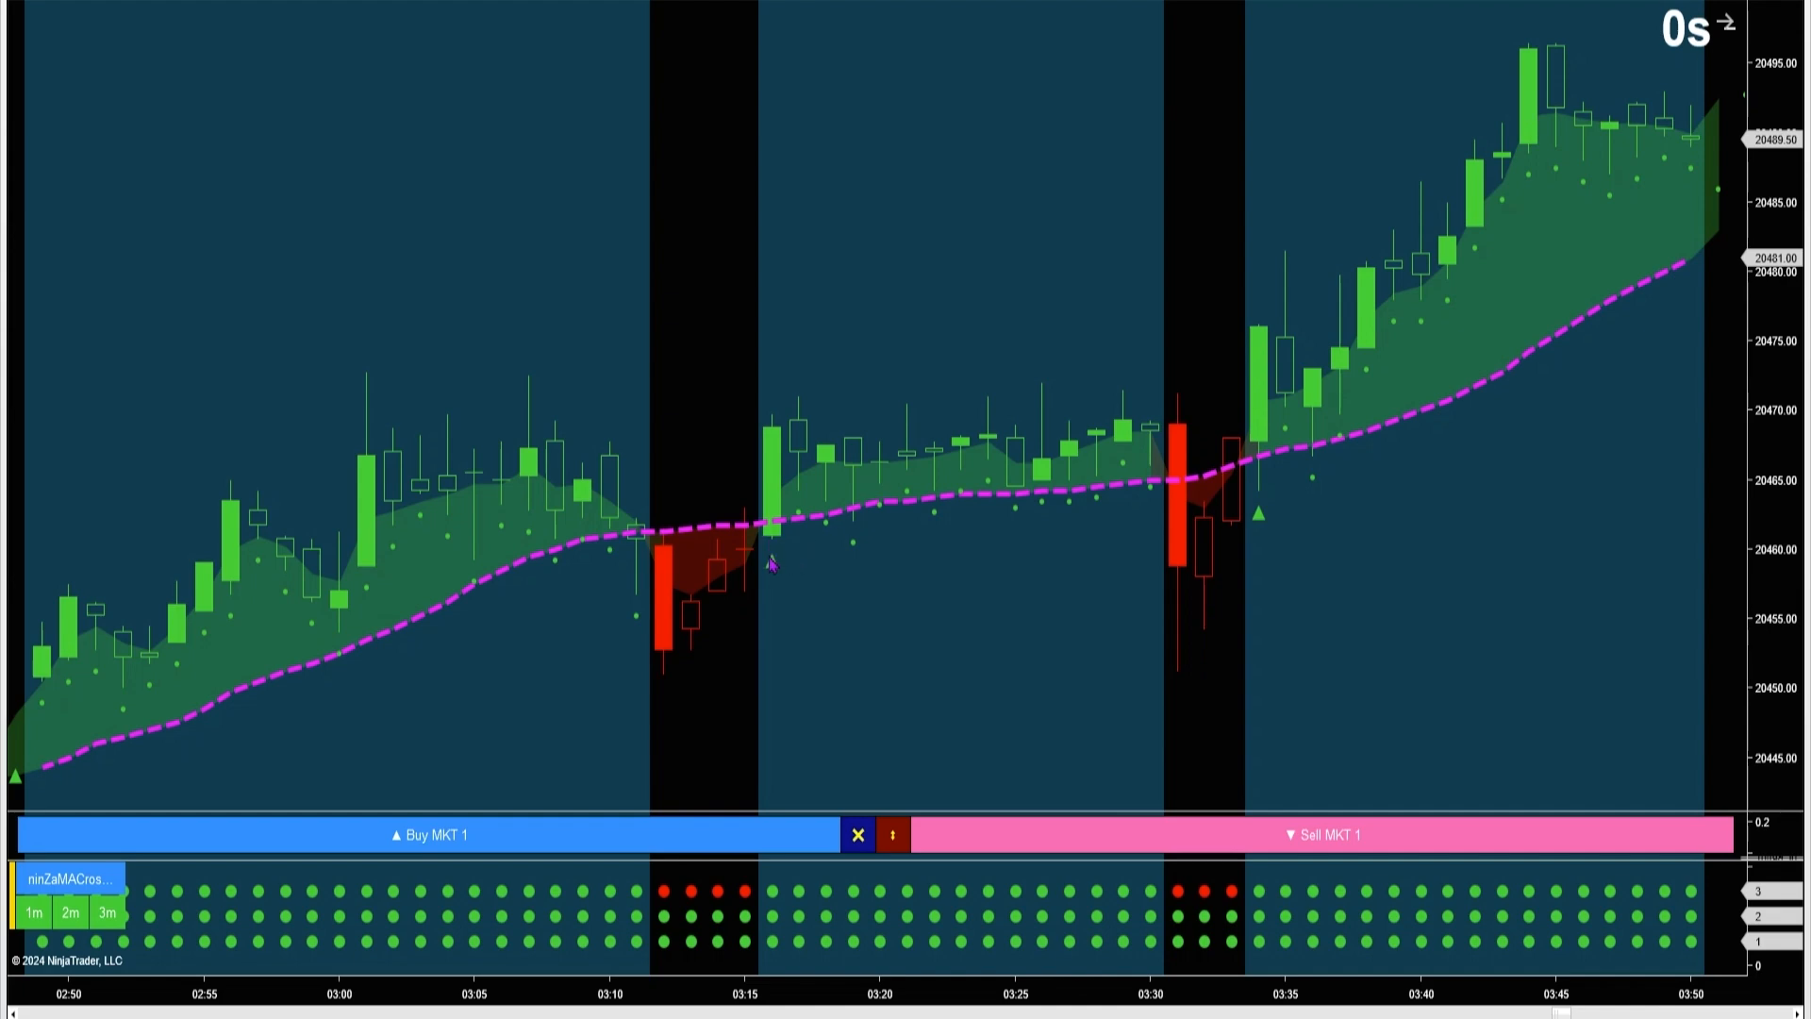
mouse_move(753, 595)
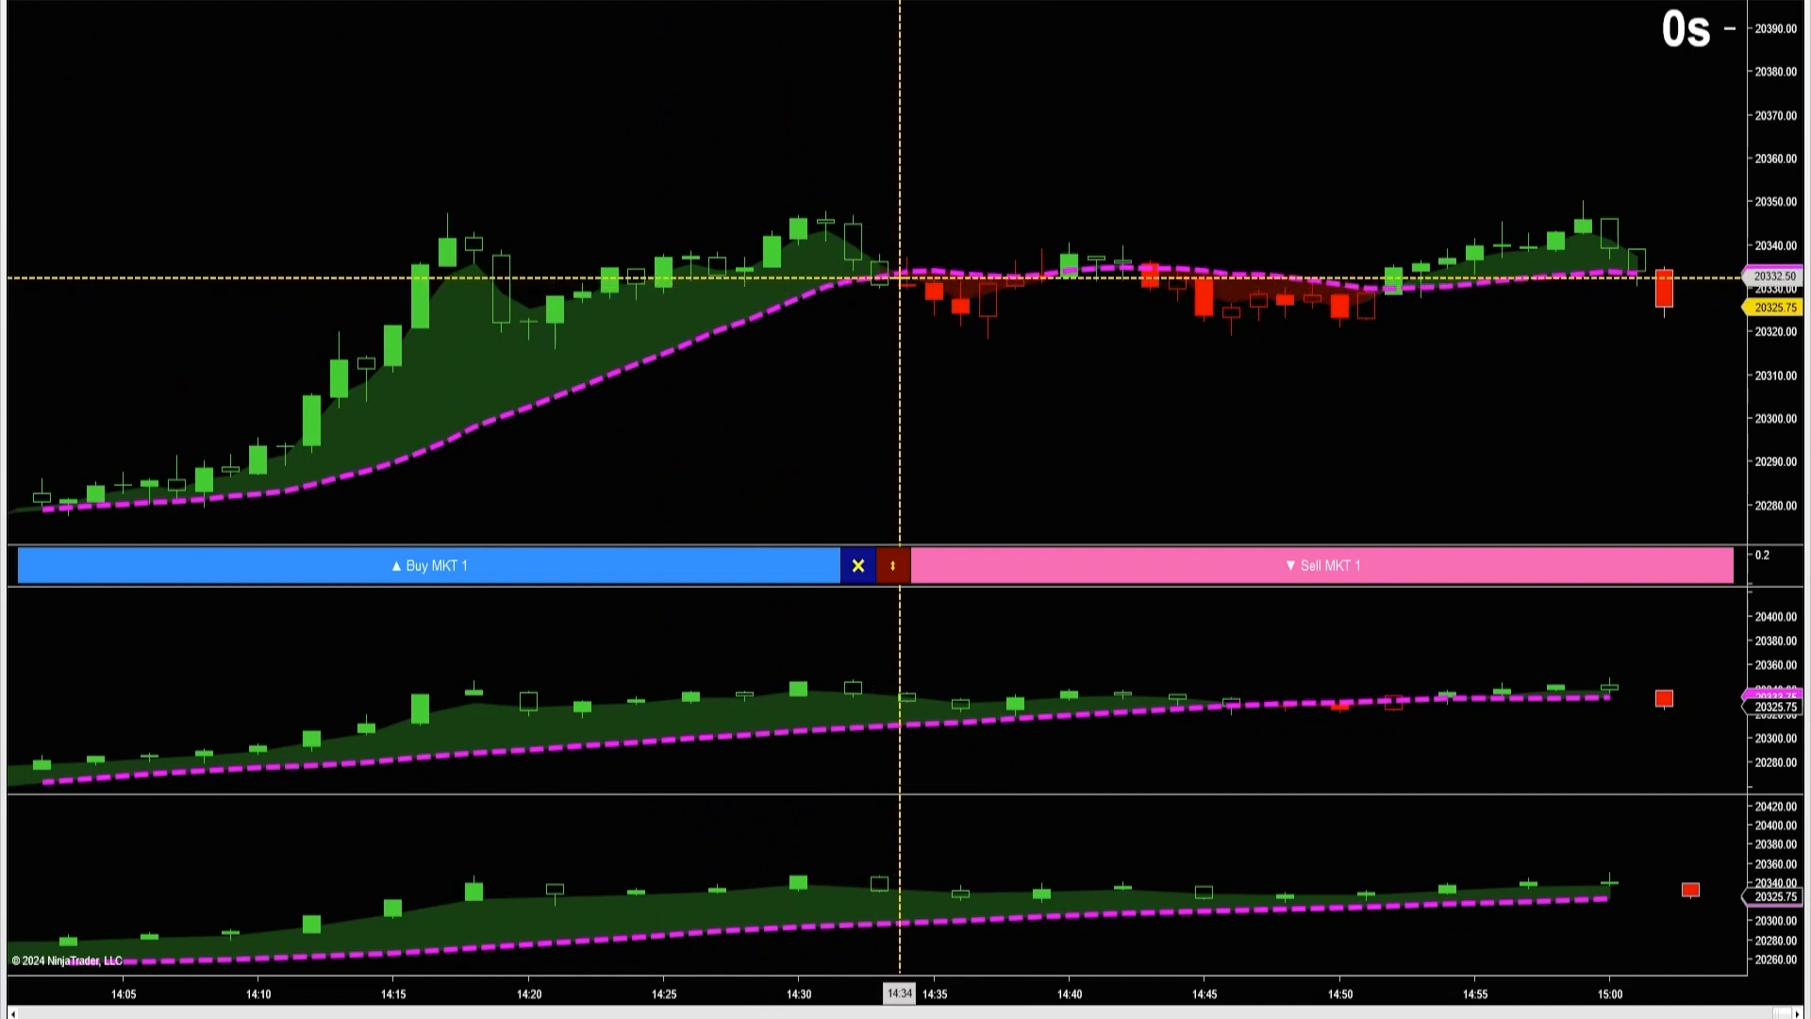
mouse_move(1075, 462)
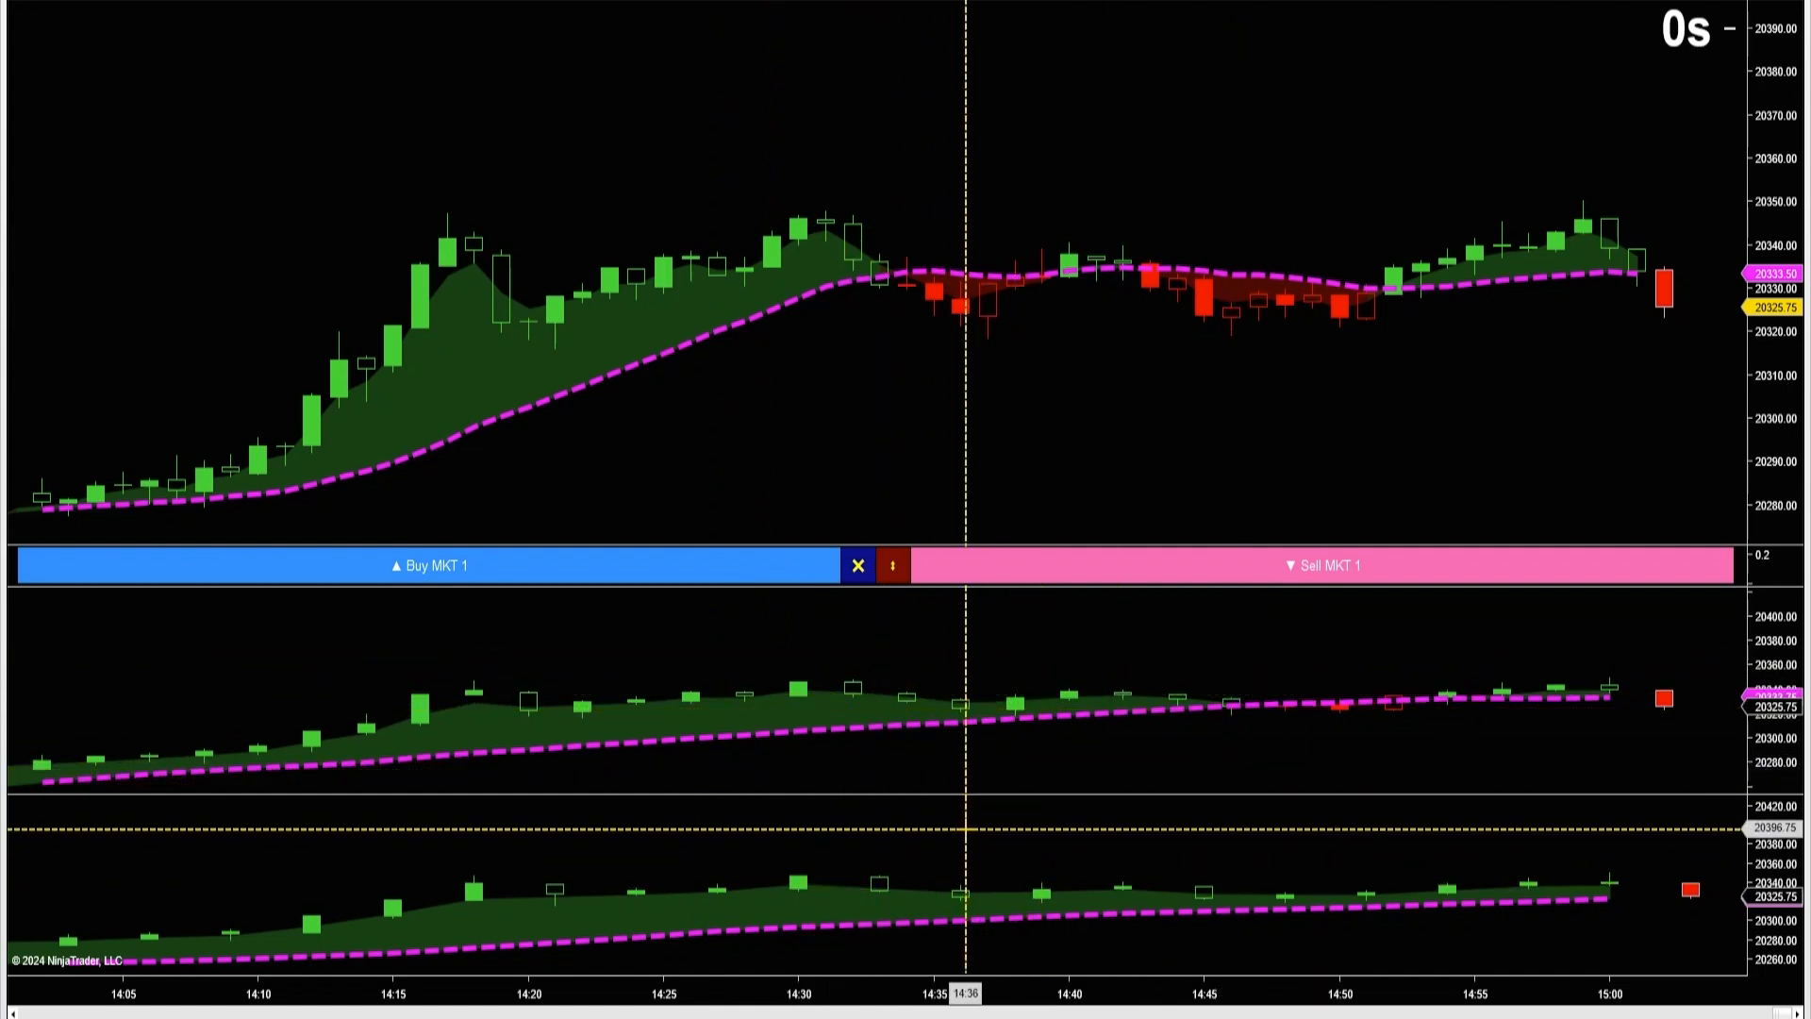
mouse_move(886, 387)
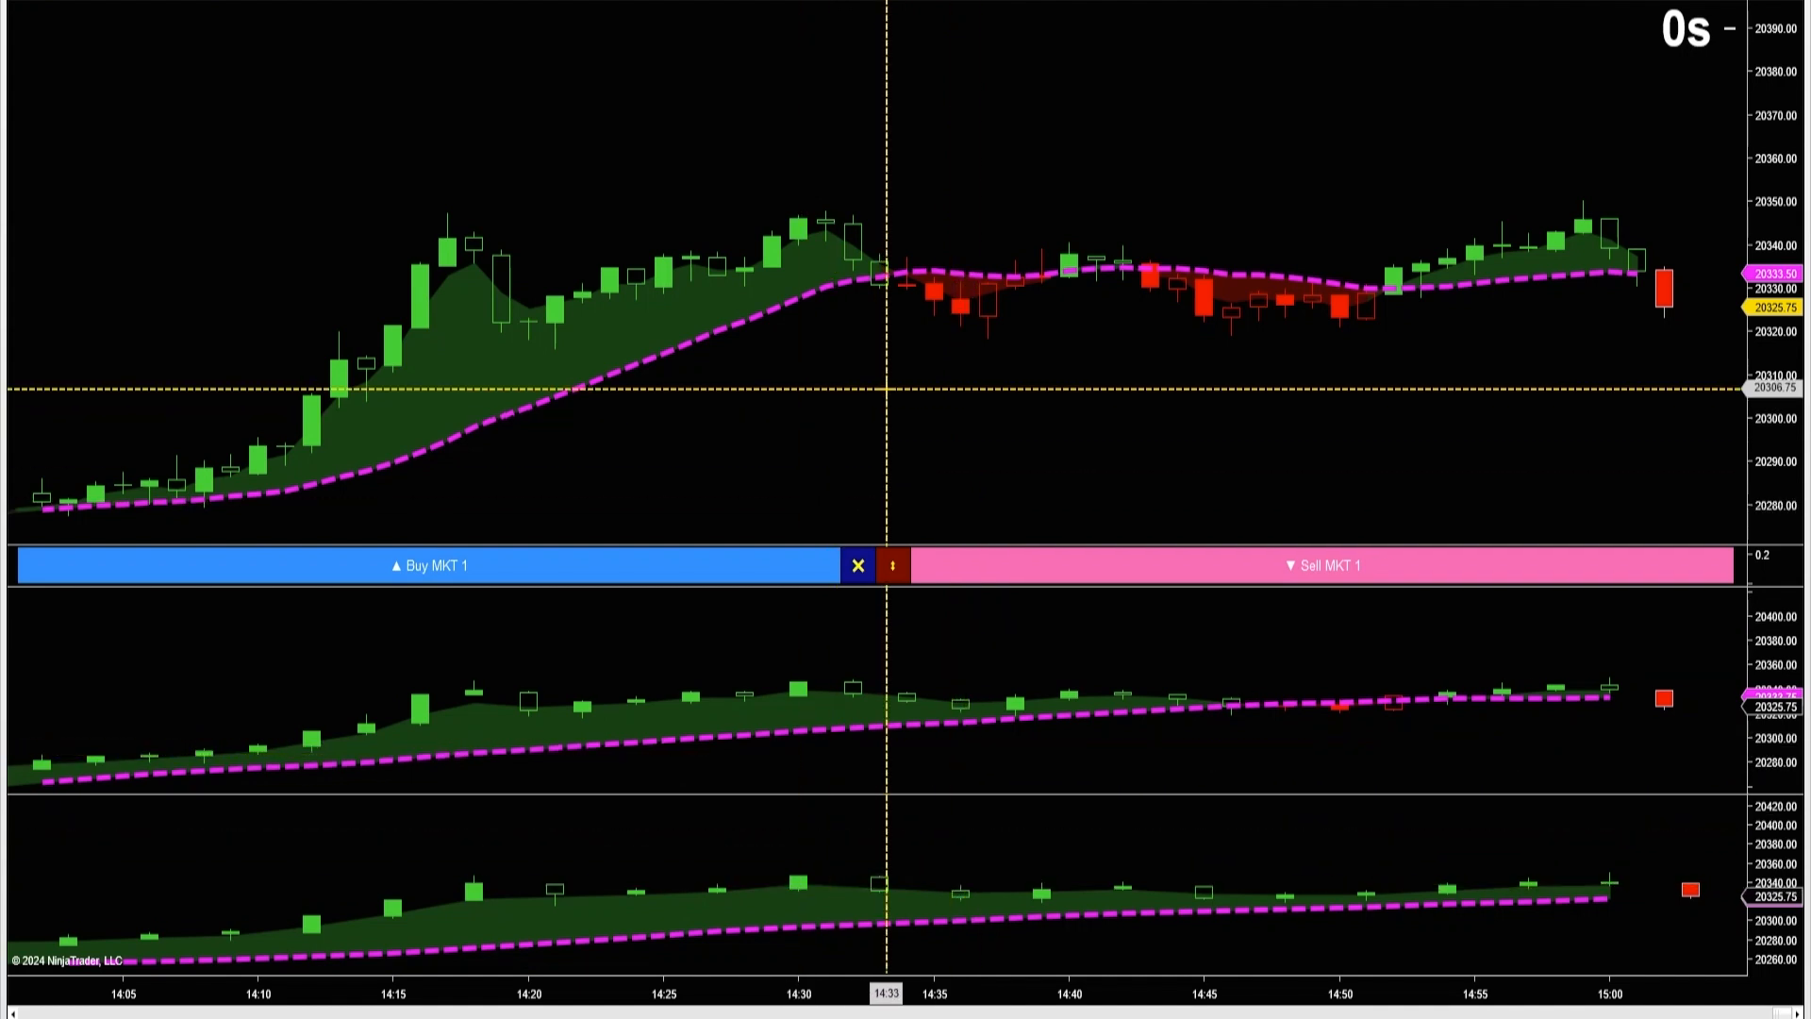
mouse_move(849, 346)
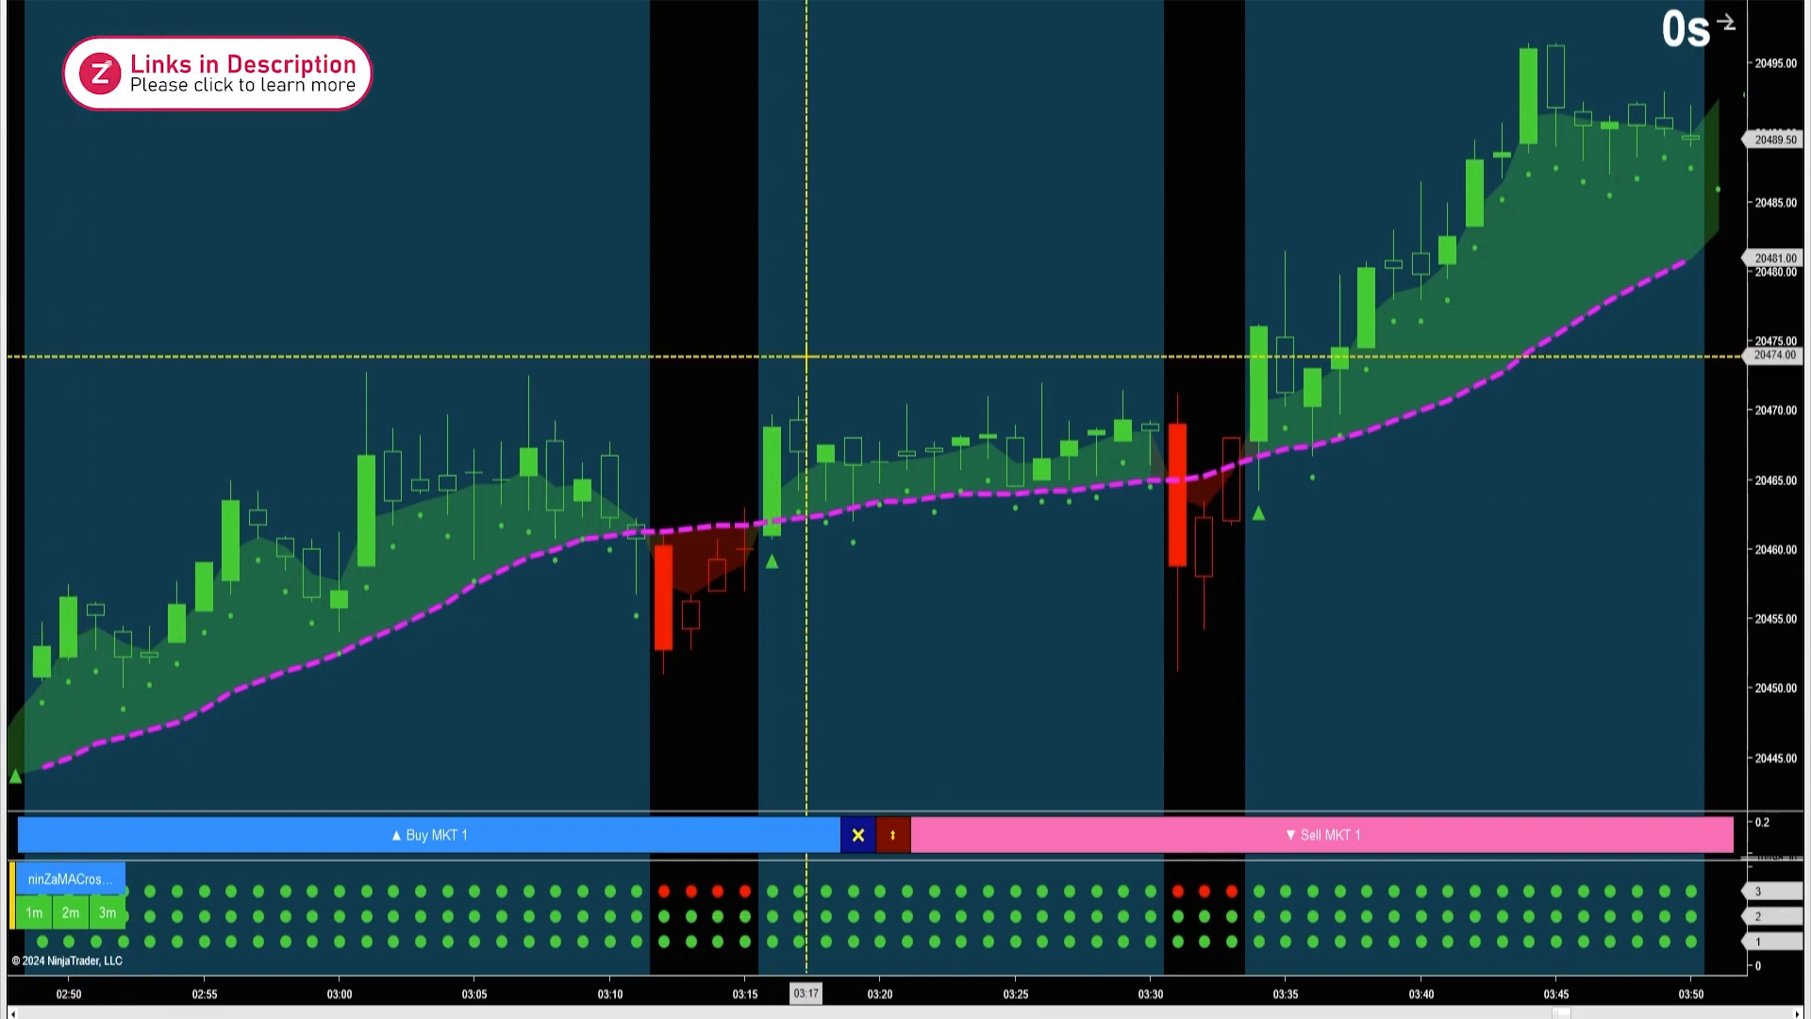
mouse_move(979, 534)
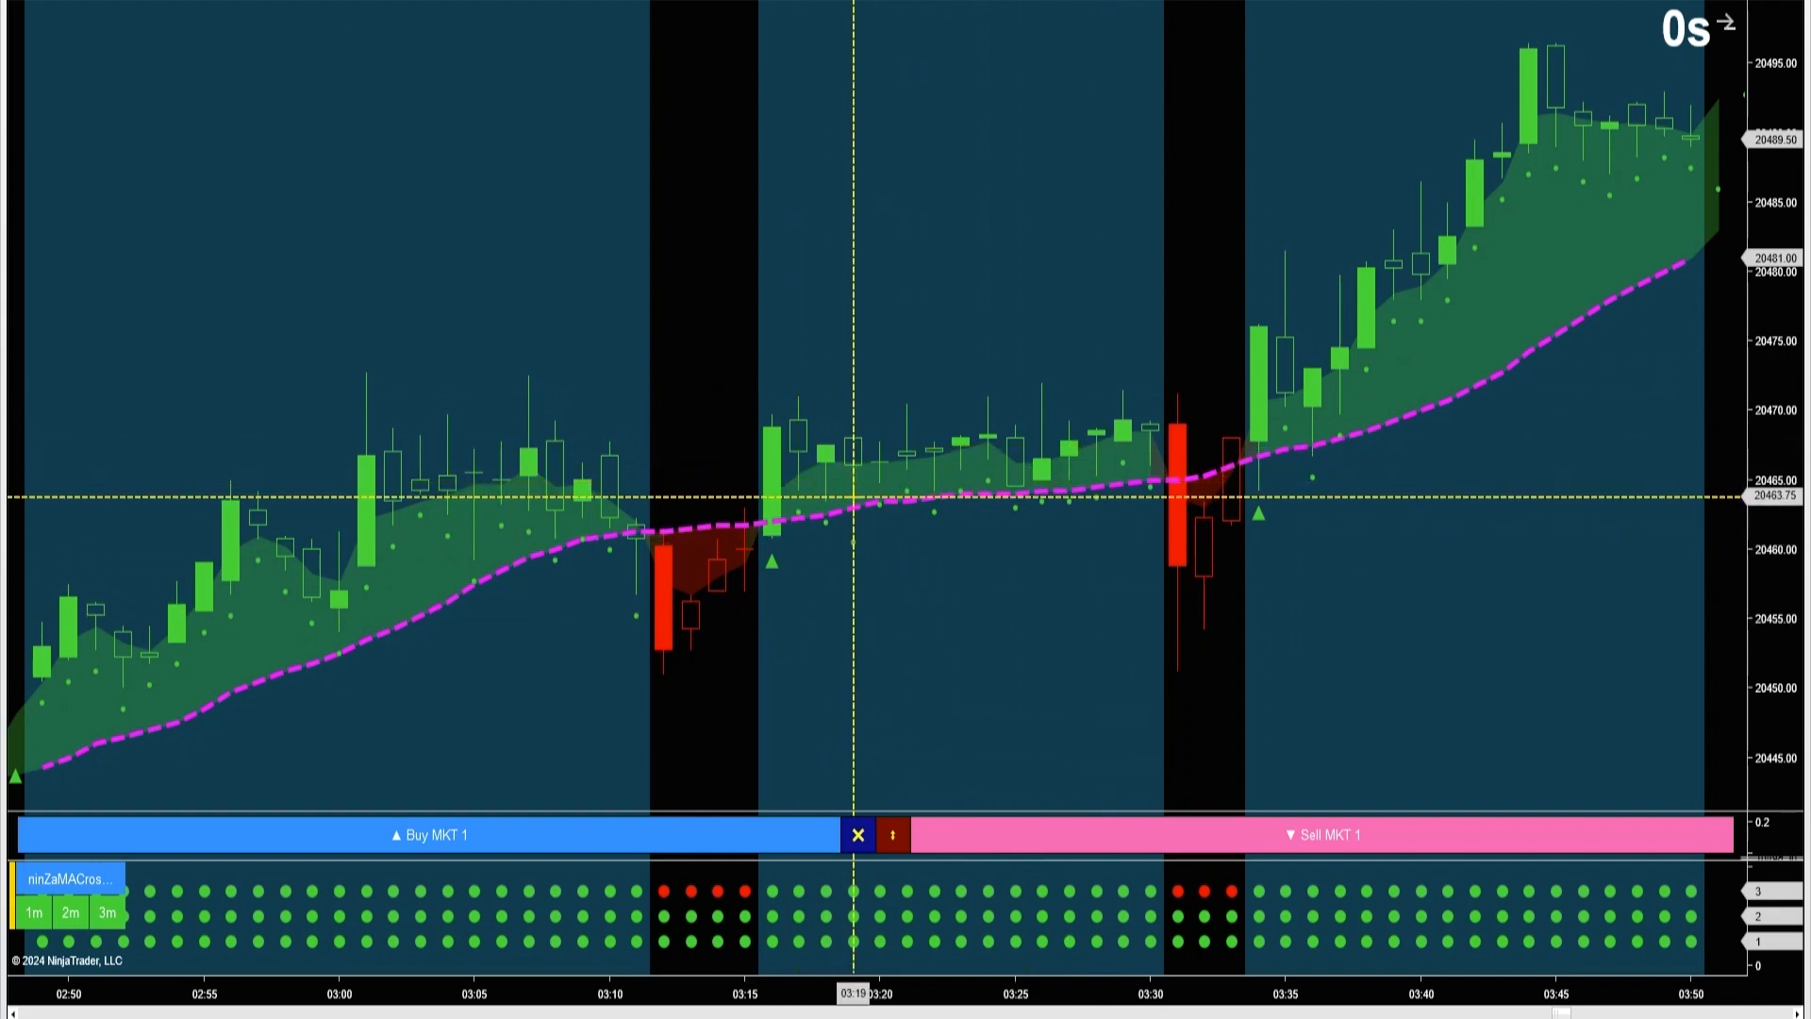
mouse_move(813, 843)
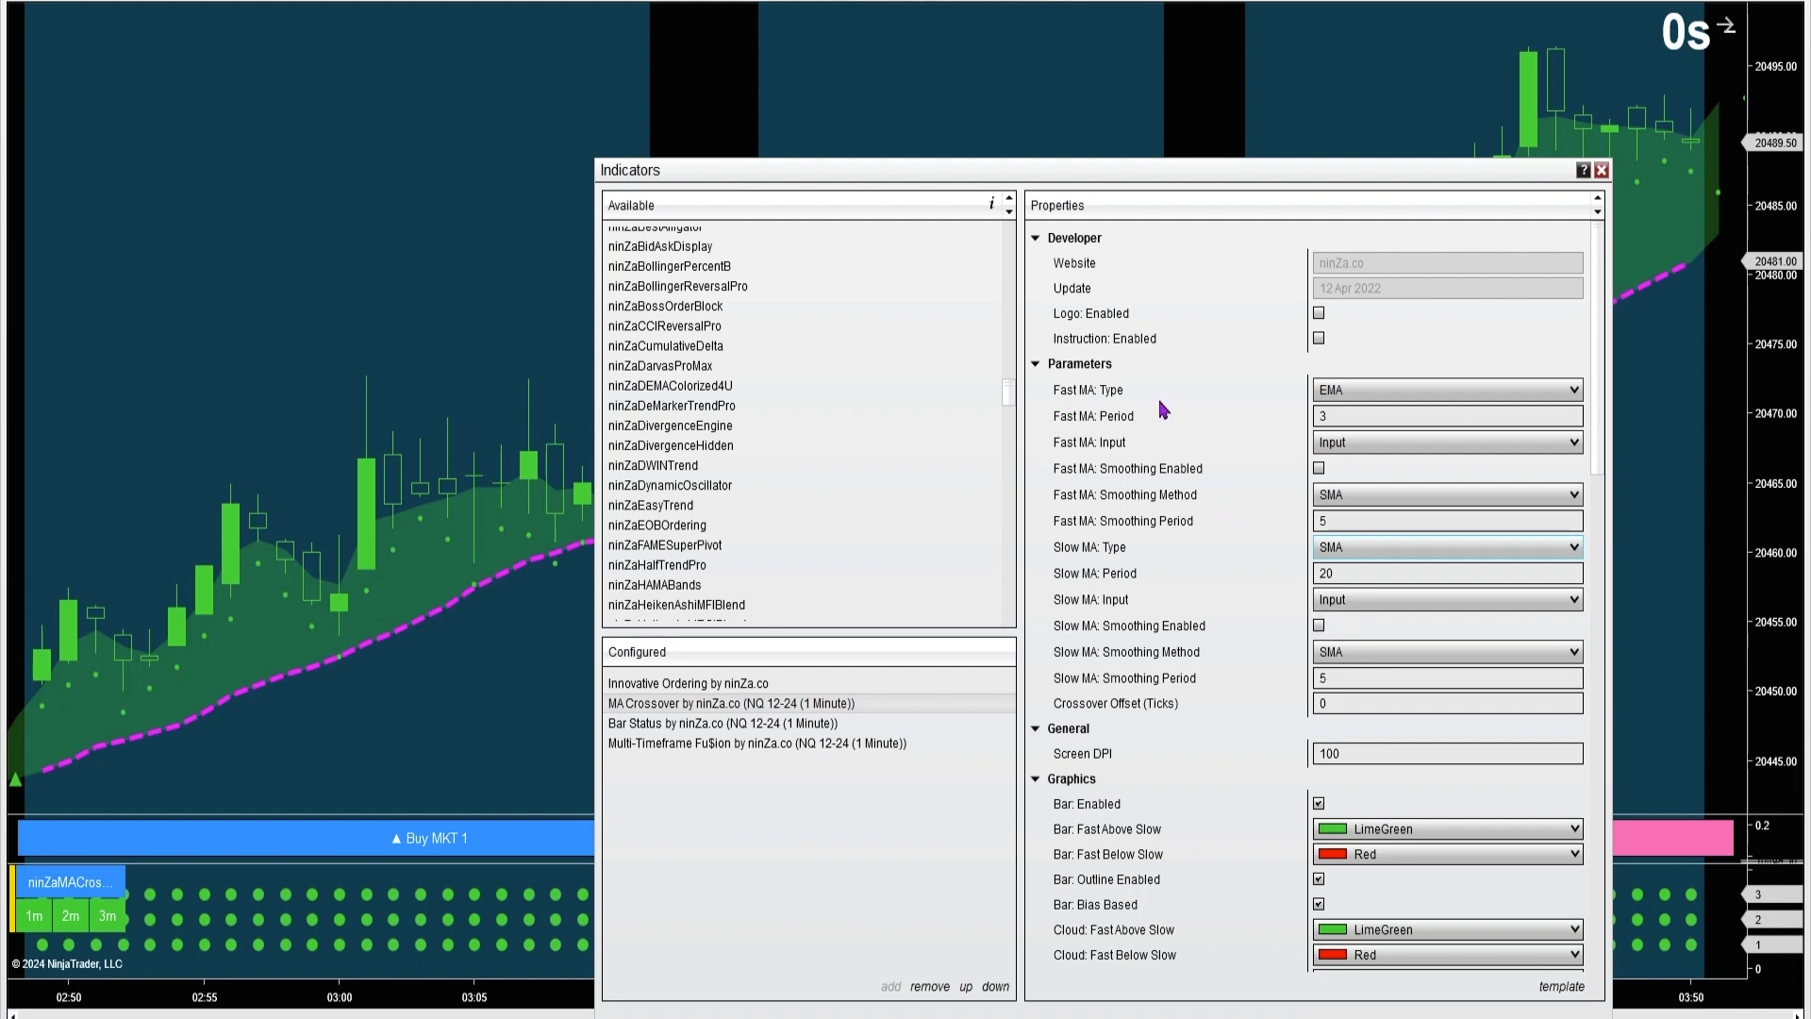
- Select MA Crossover, set Fast MA Type to SMA, and enter 1 and 3 for Fast MA Period
click(1444, 416)
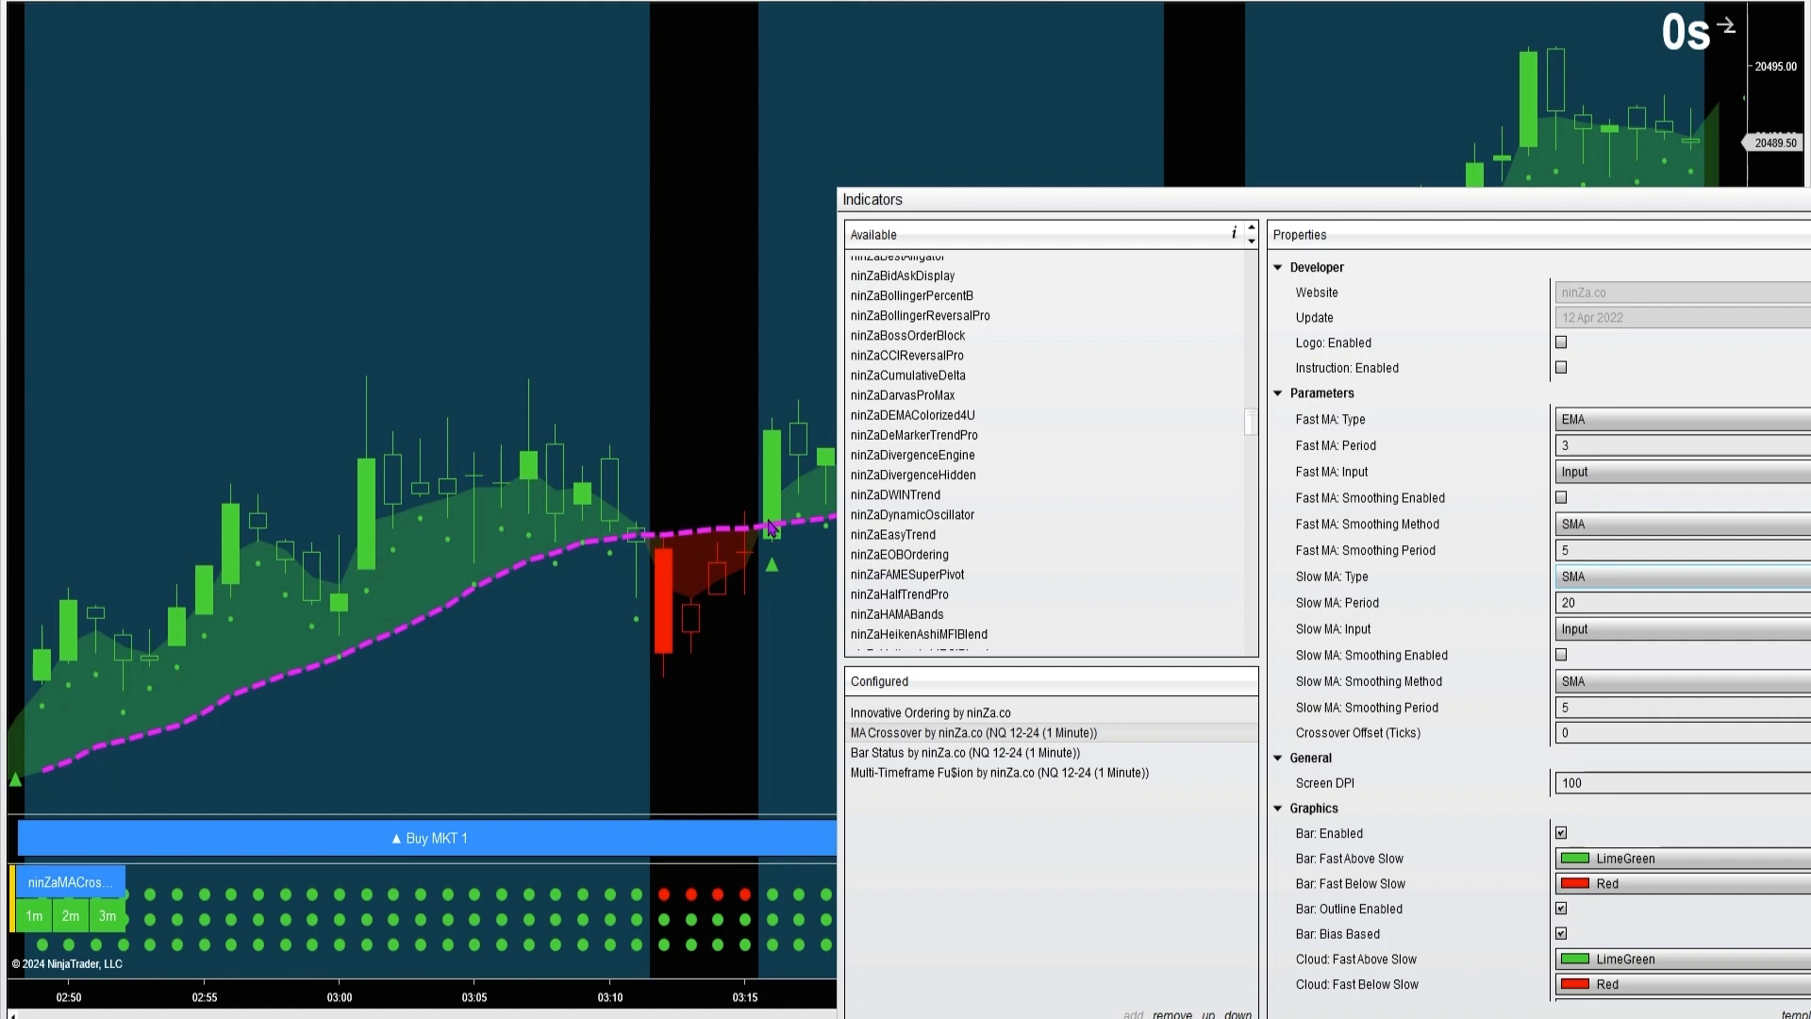
mouse_move(1542, 459)
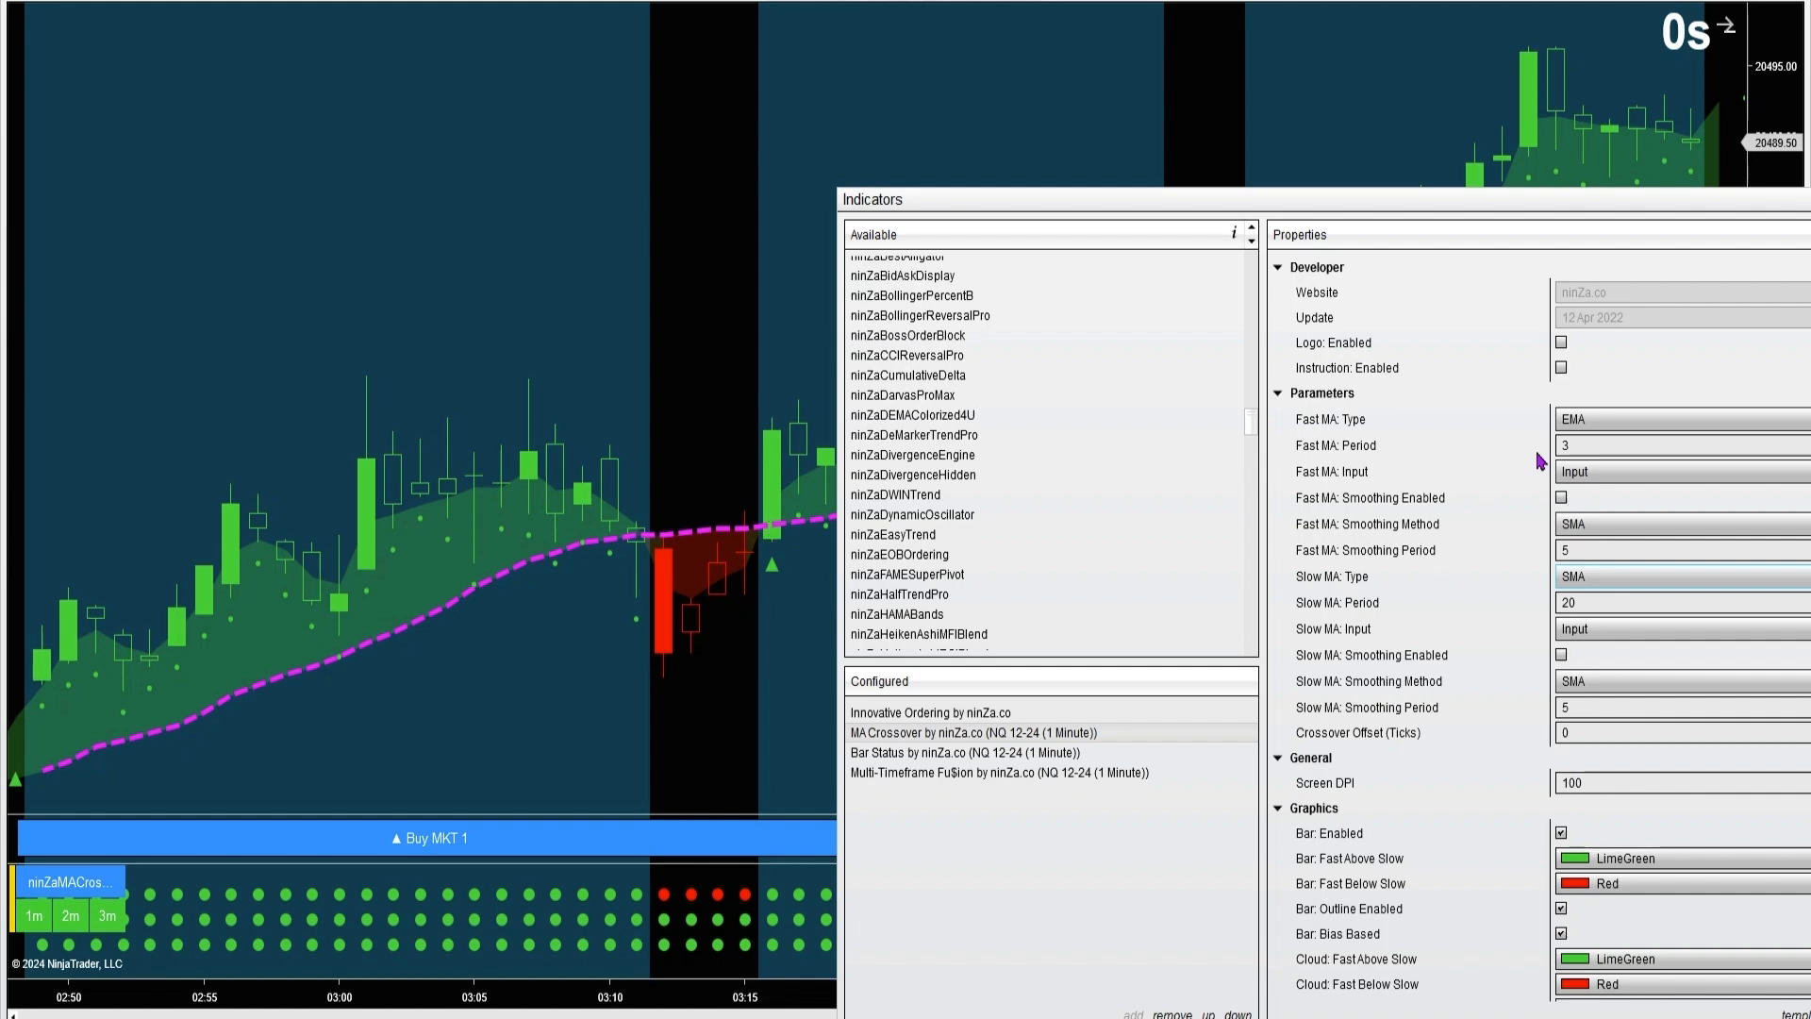
click(1675, 418)
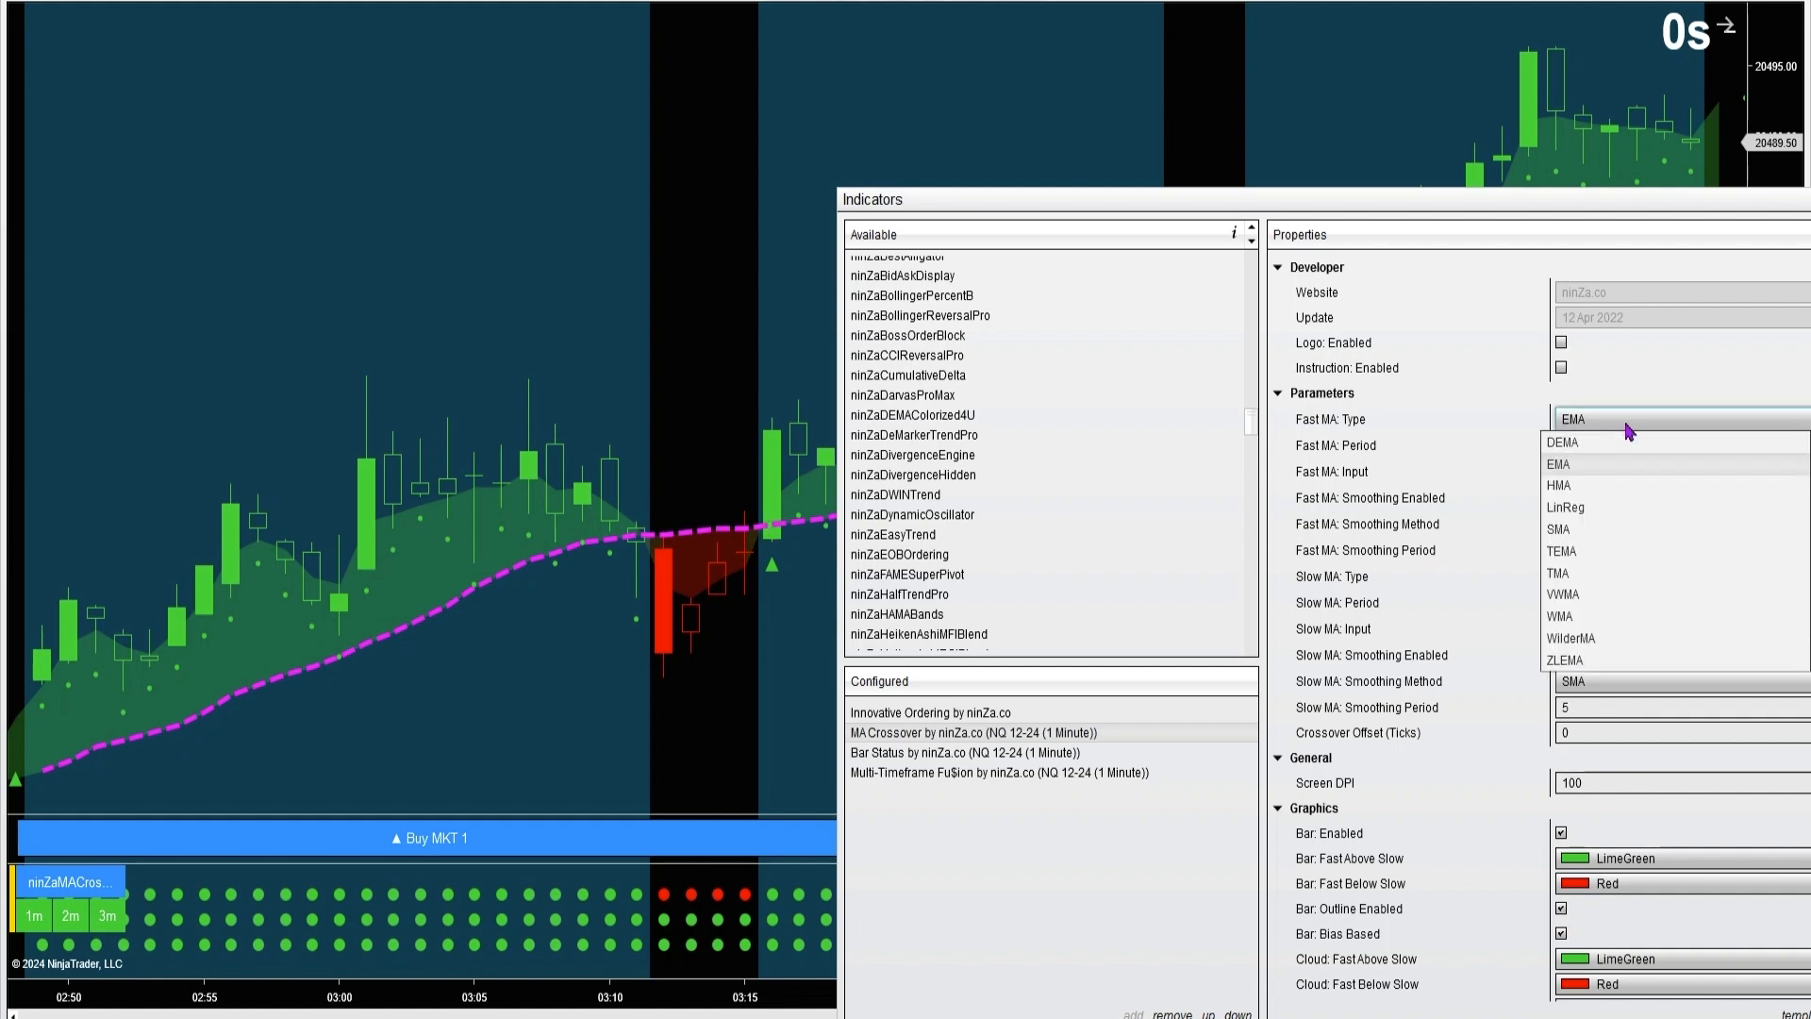
mouse_move(1589, 534)
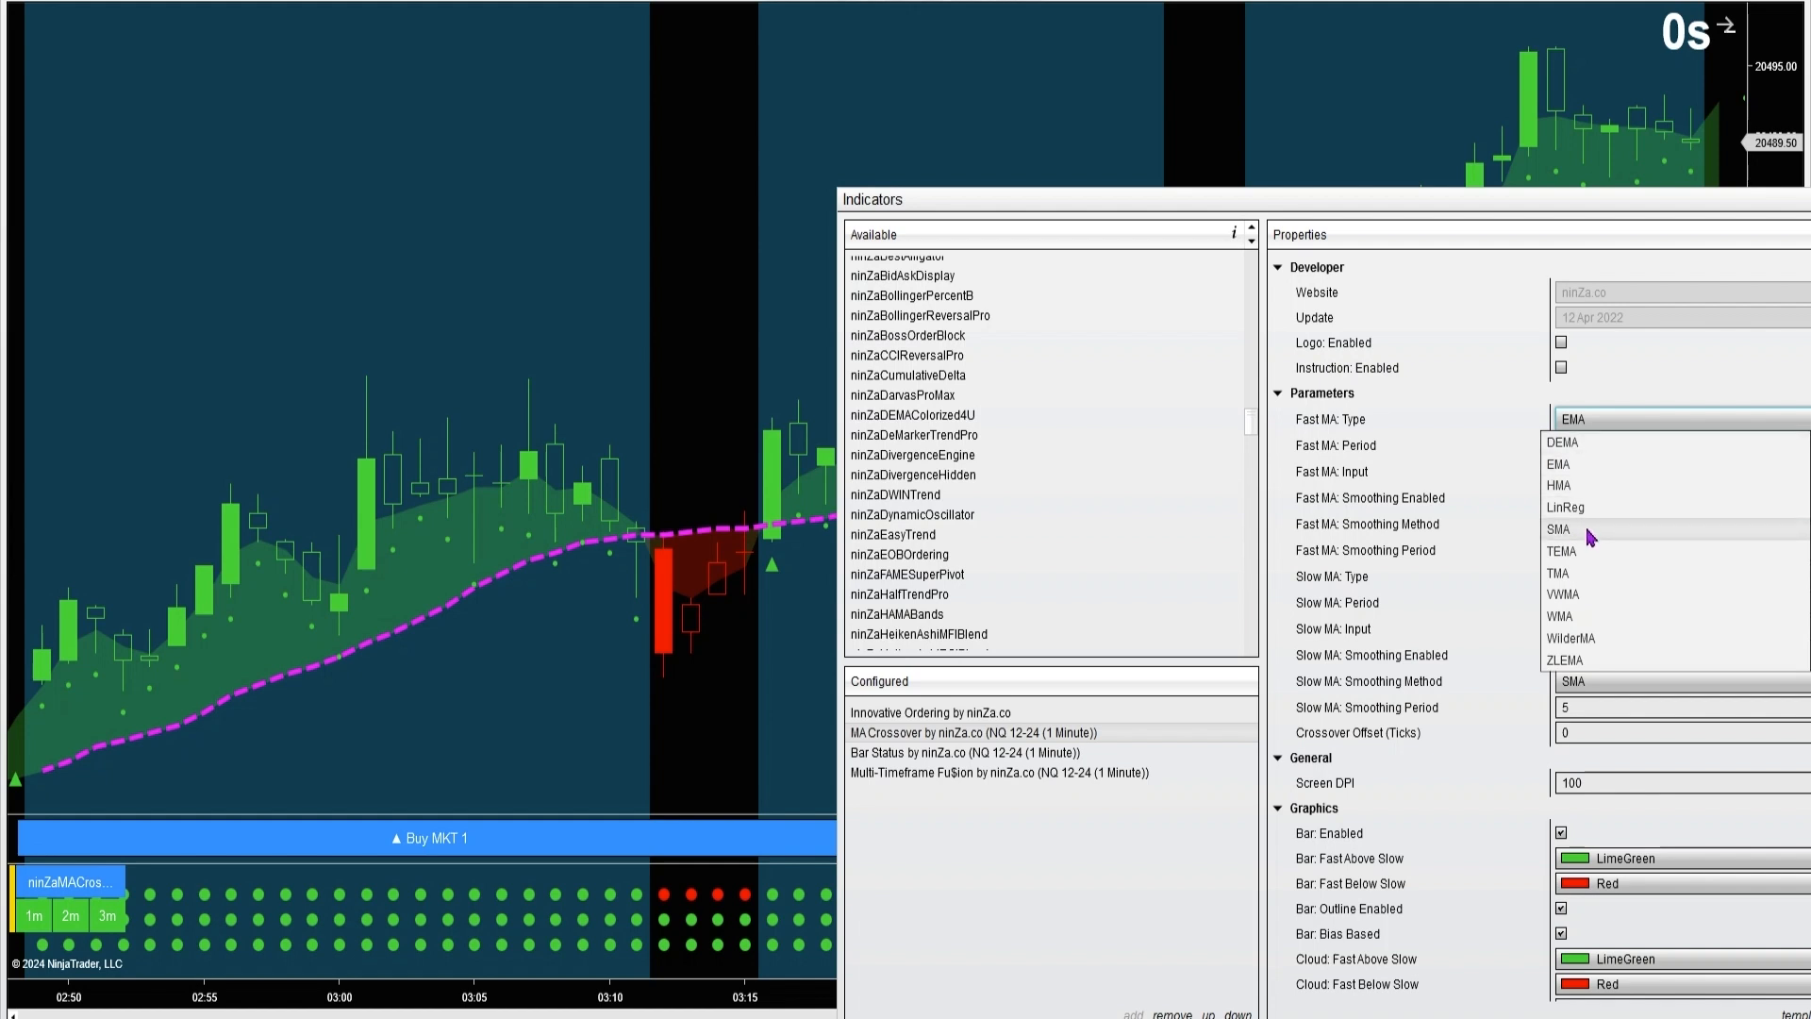
click(1558, 529)
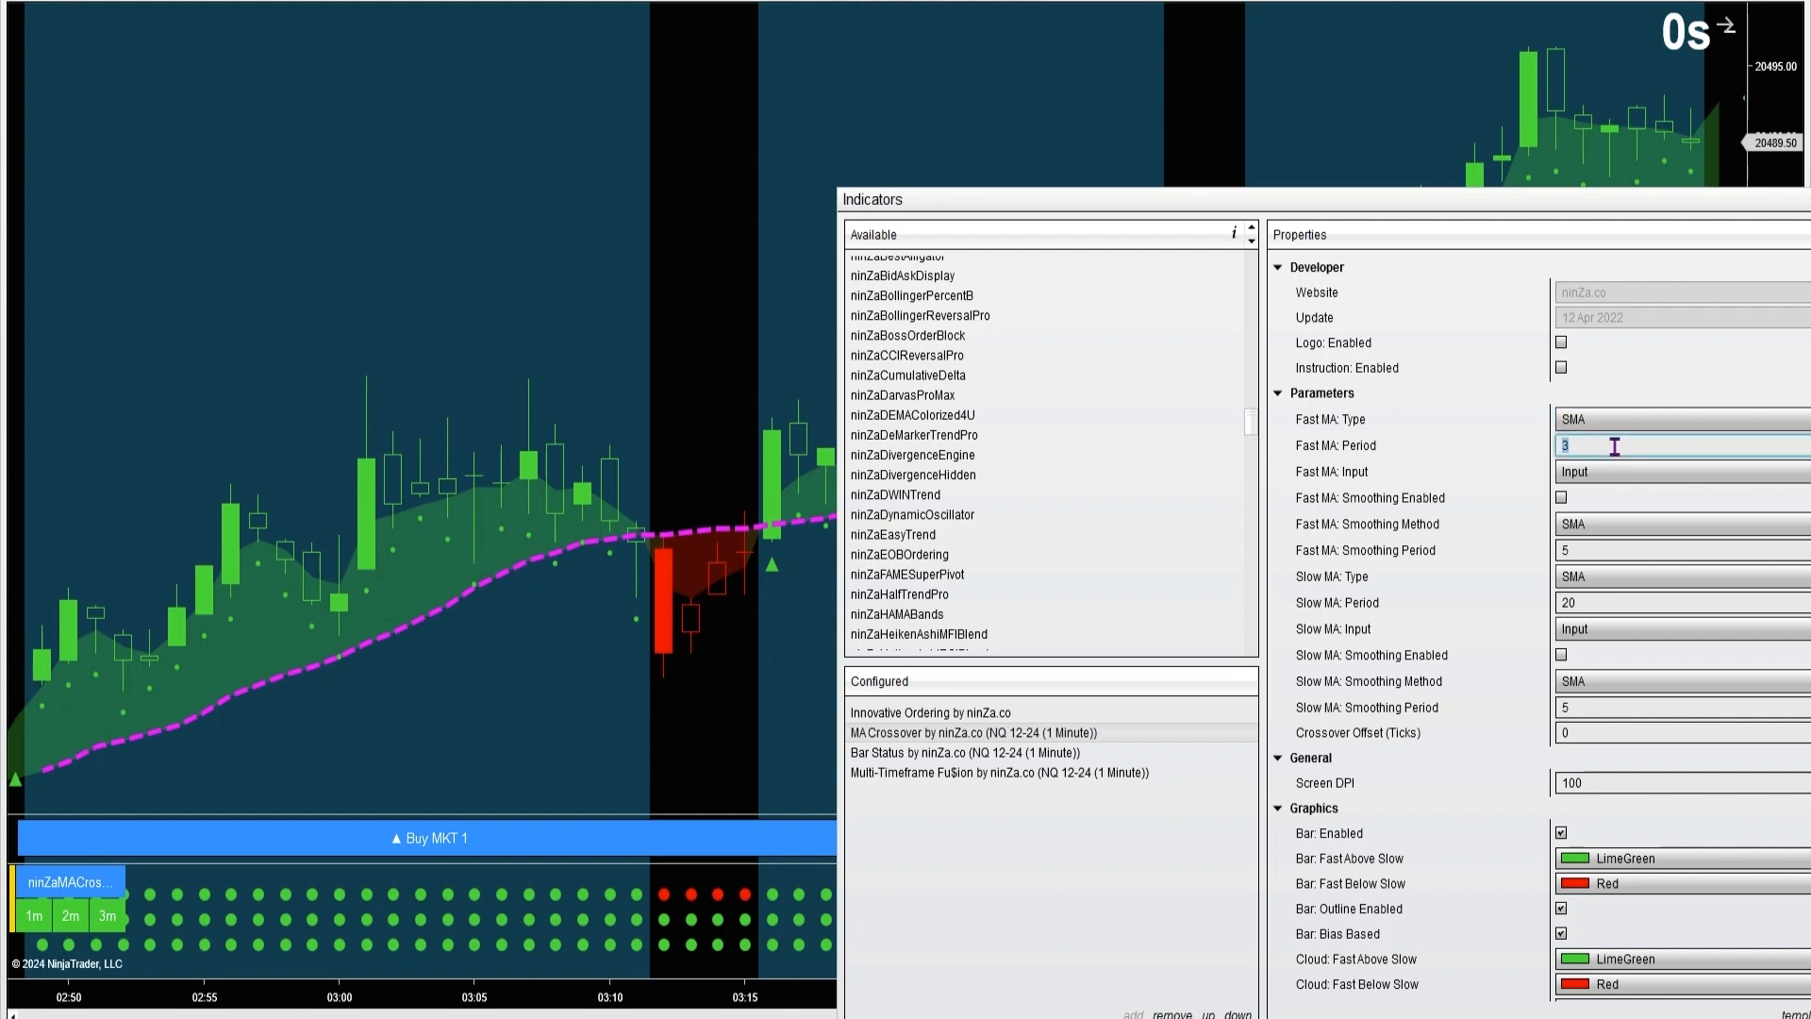
text(1)
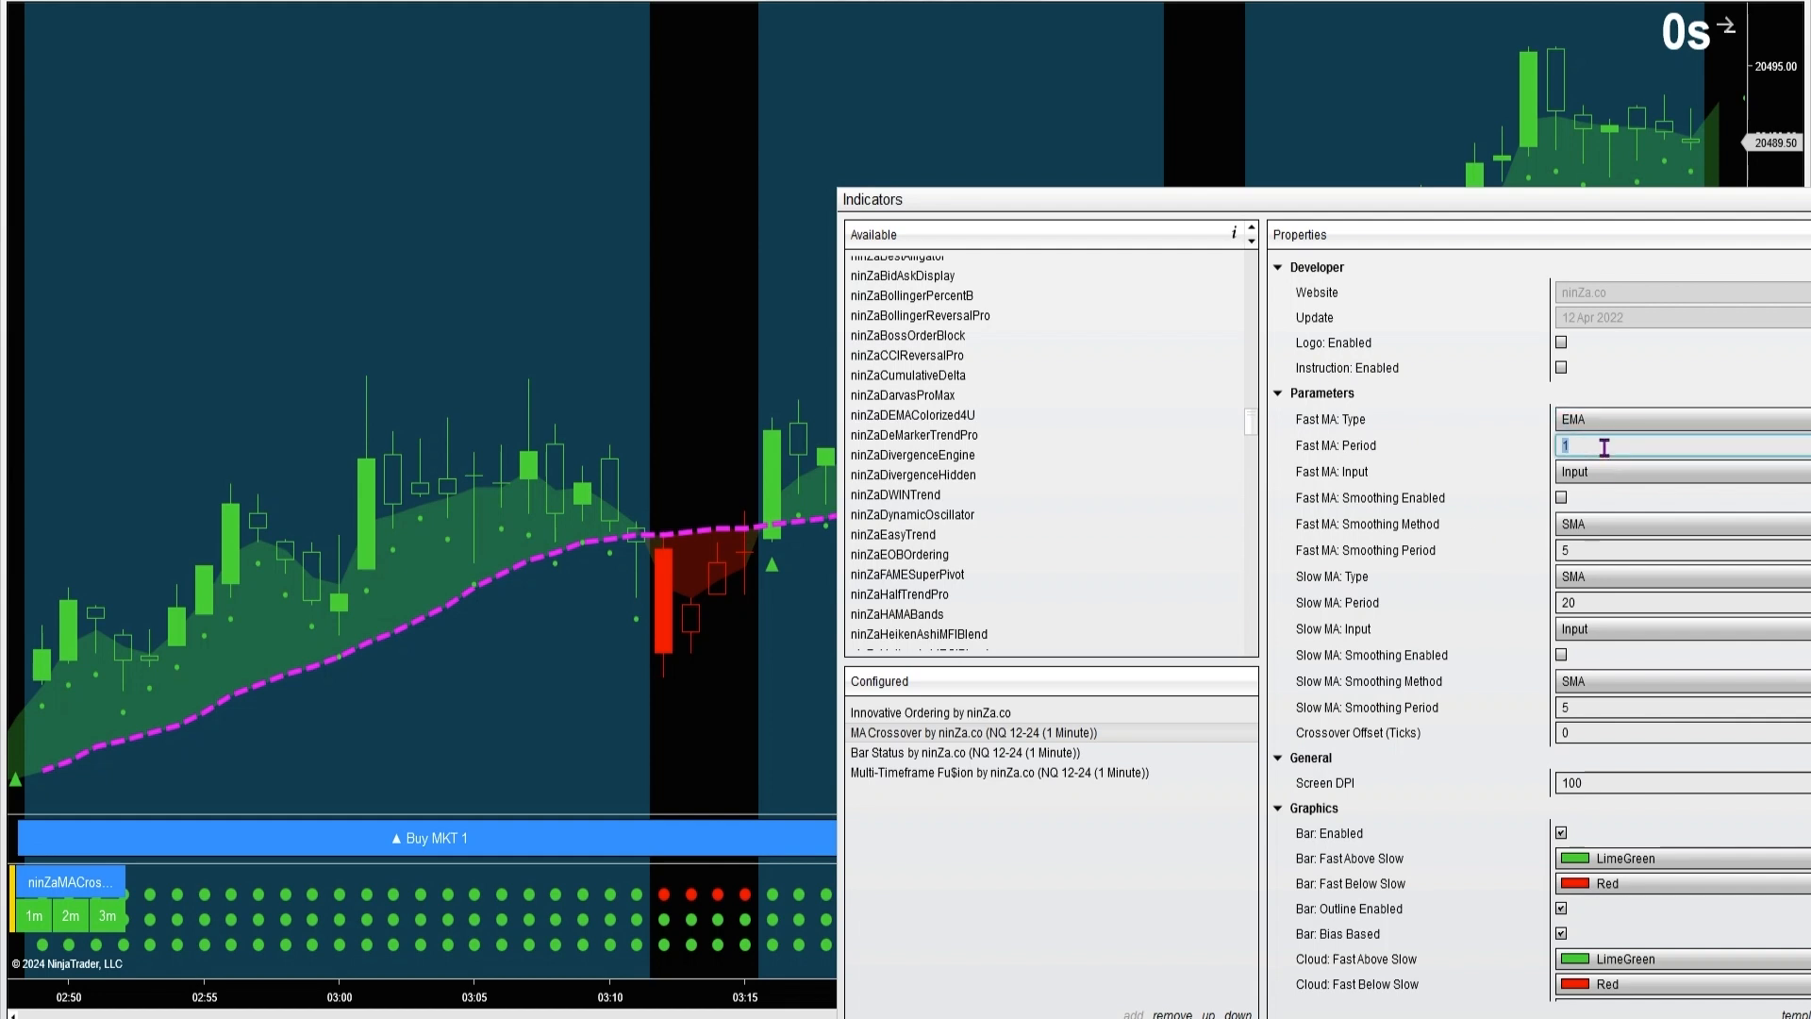
text(3)
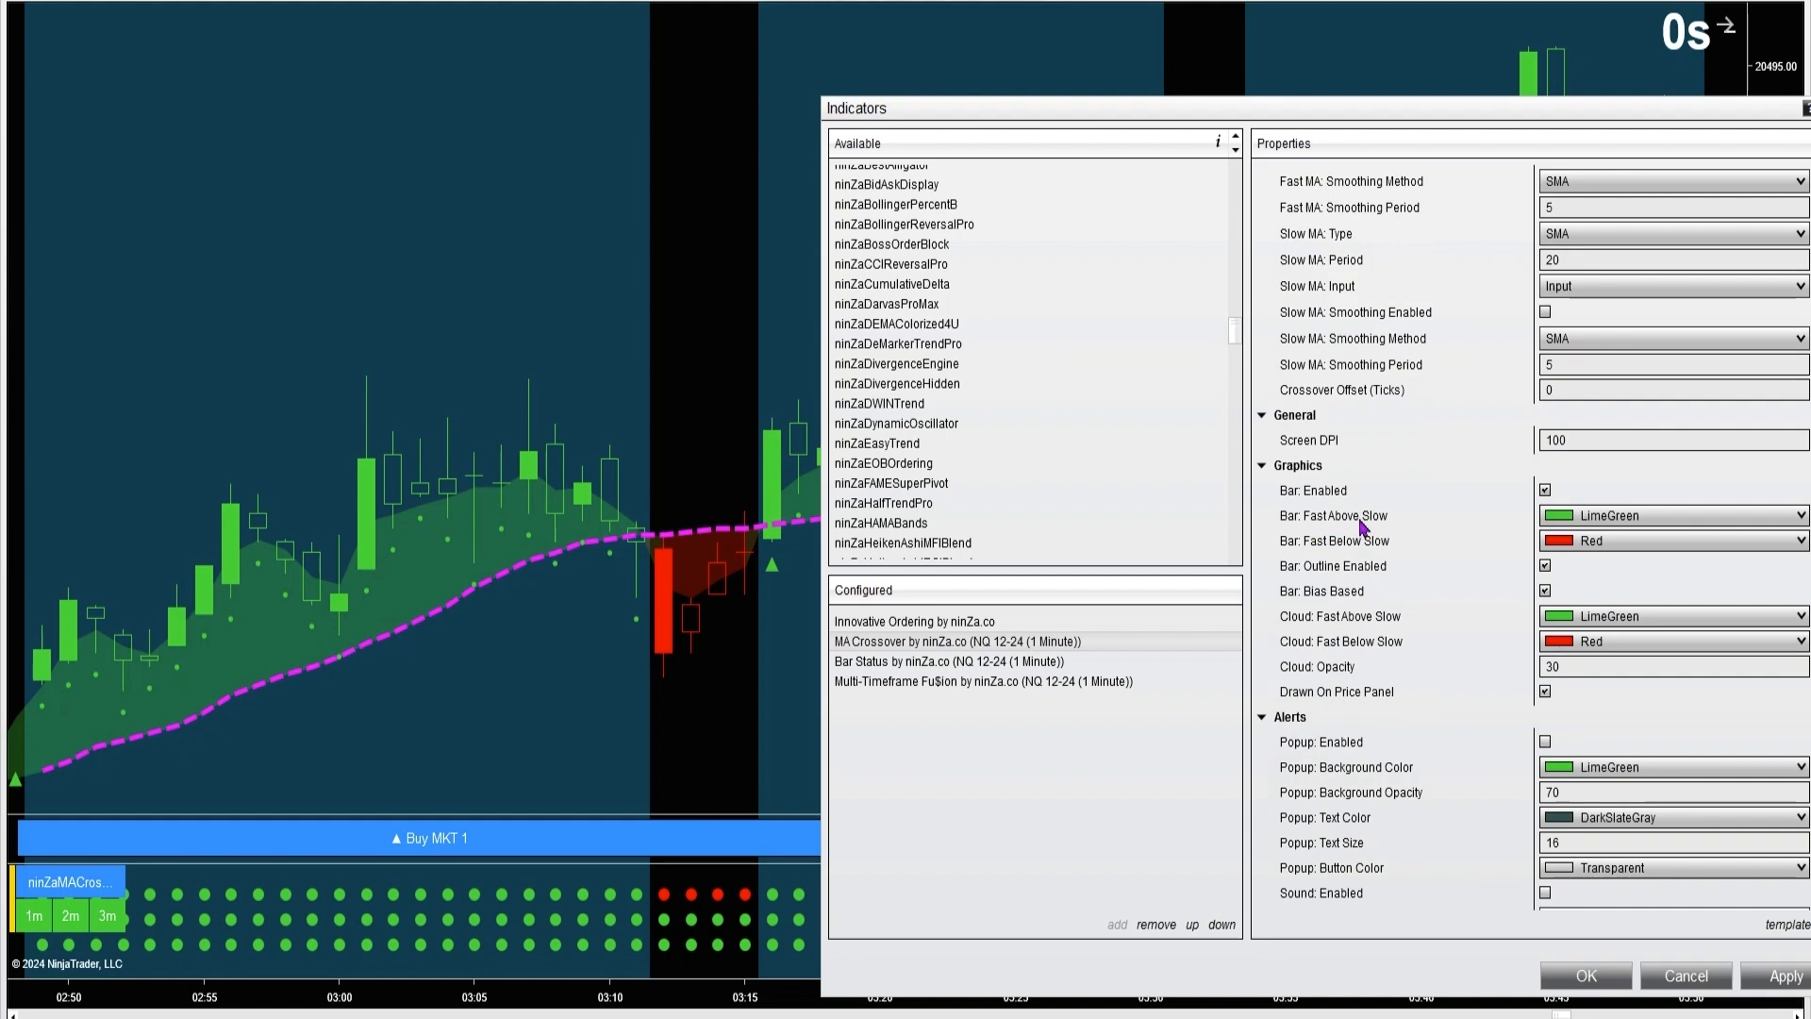
mouse_move(422, 587)
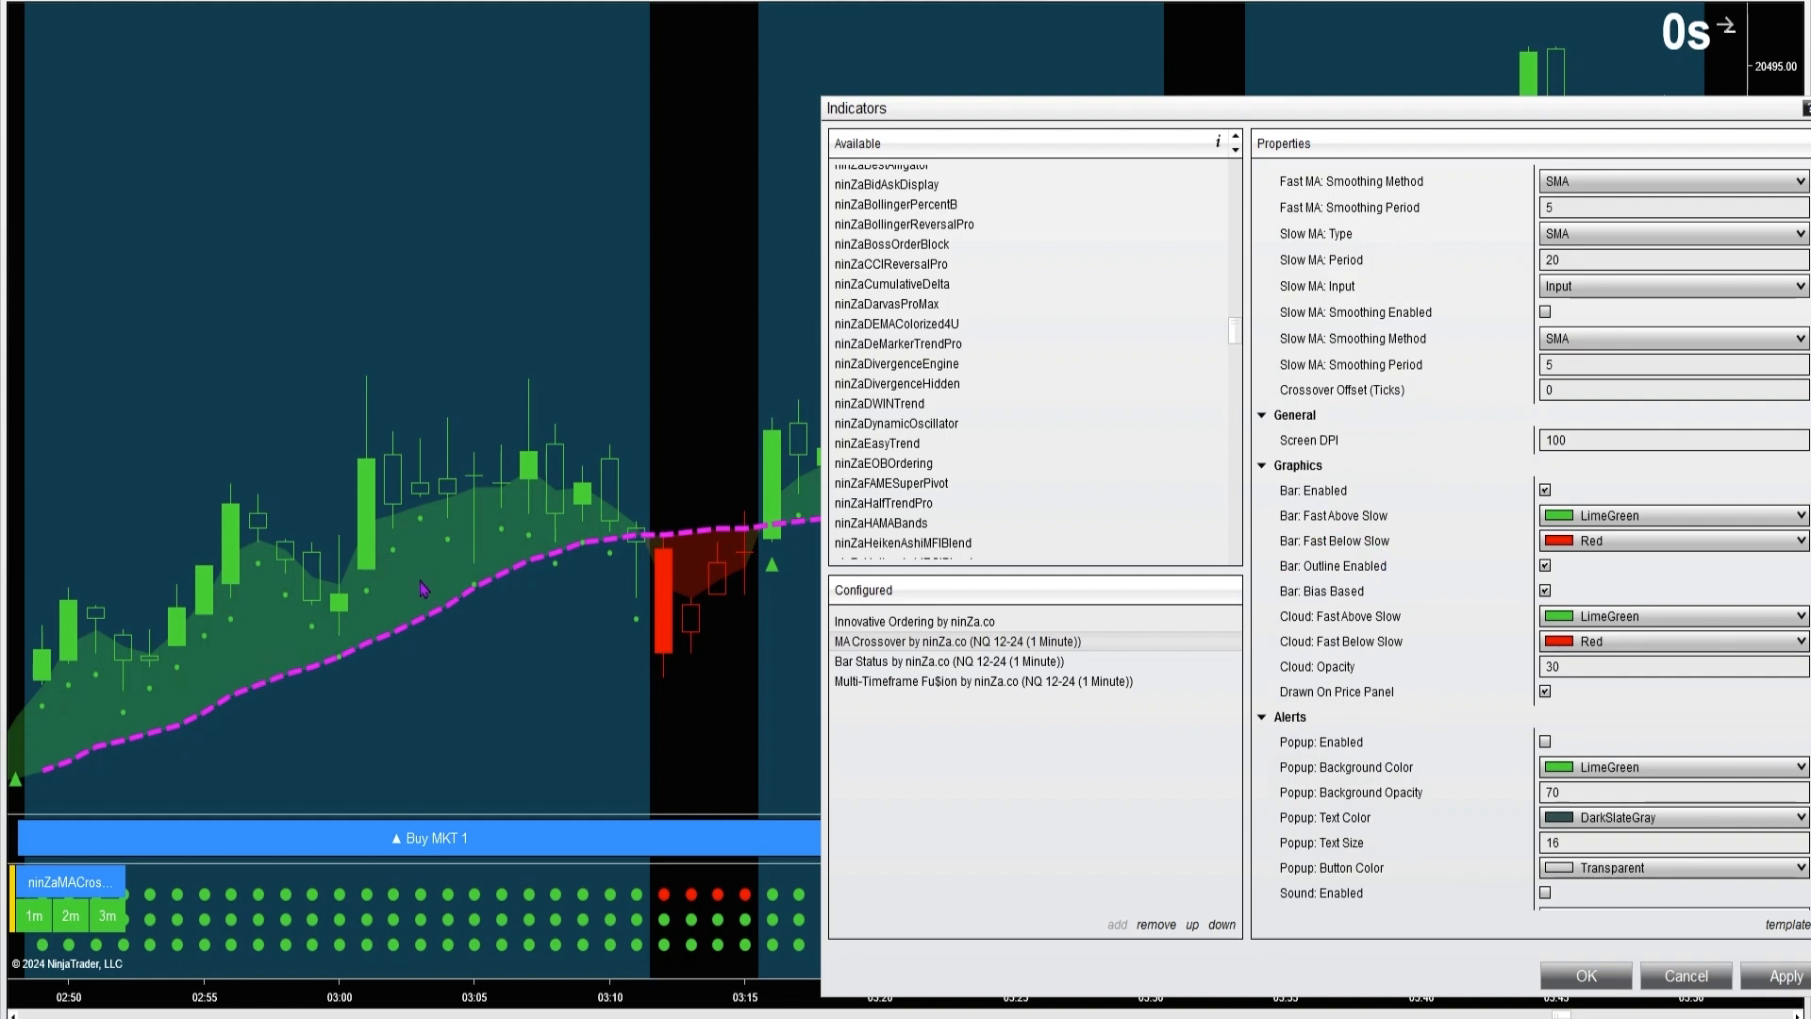
mouse_move(716, 577)
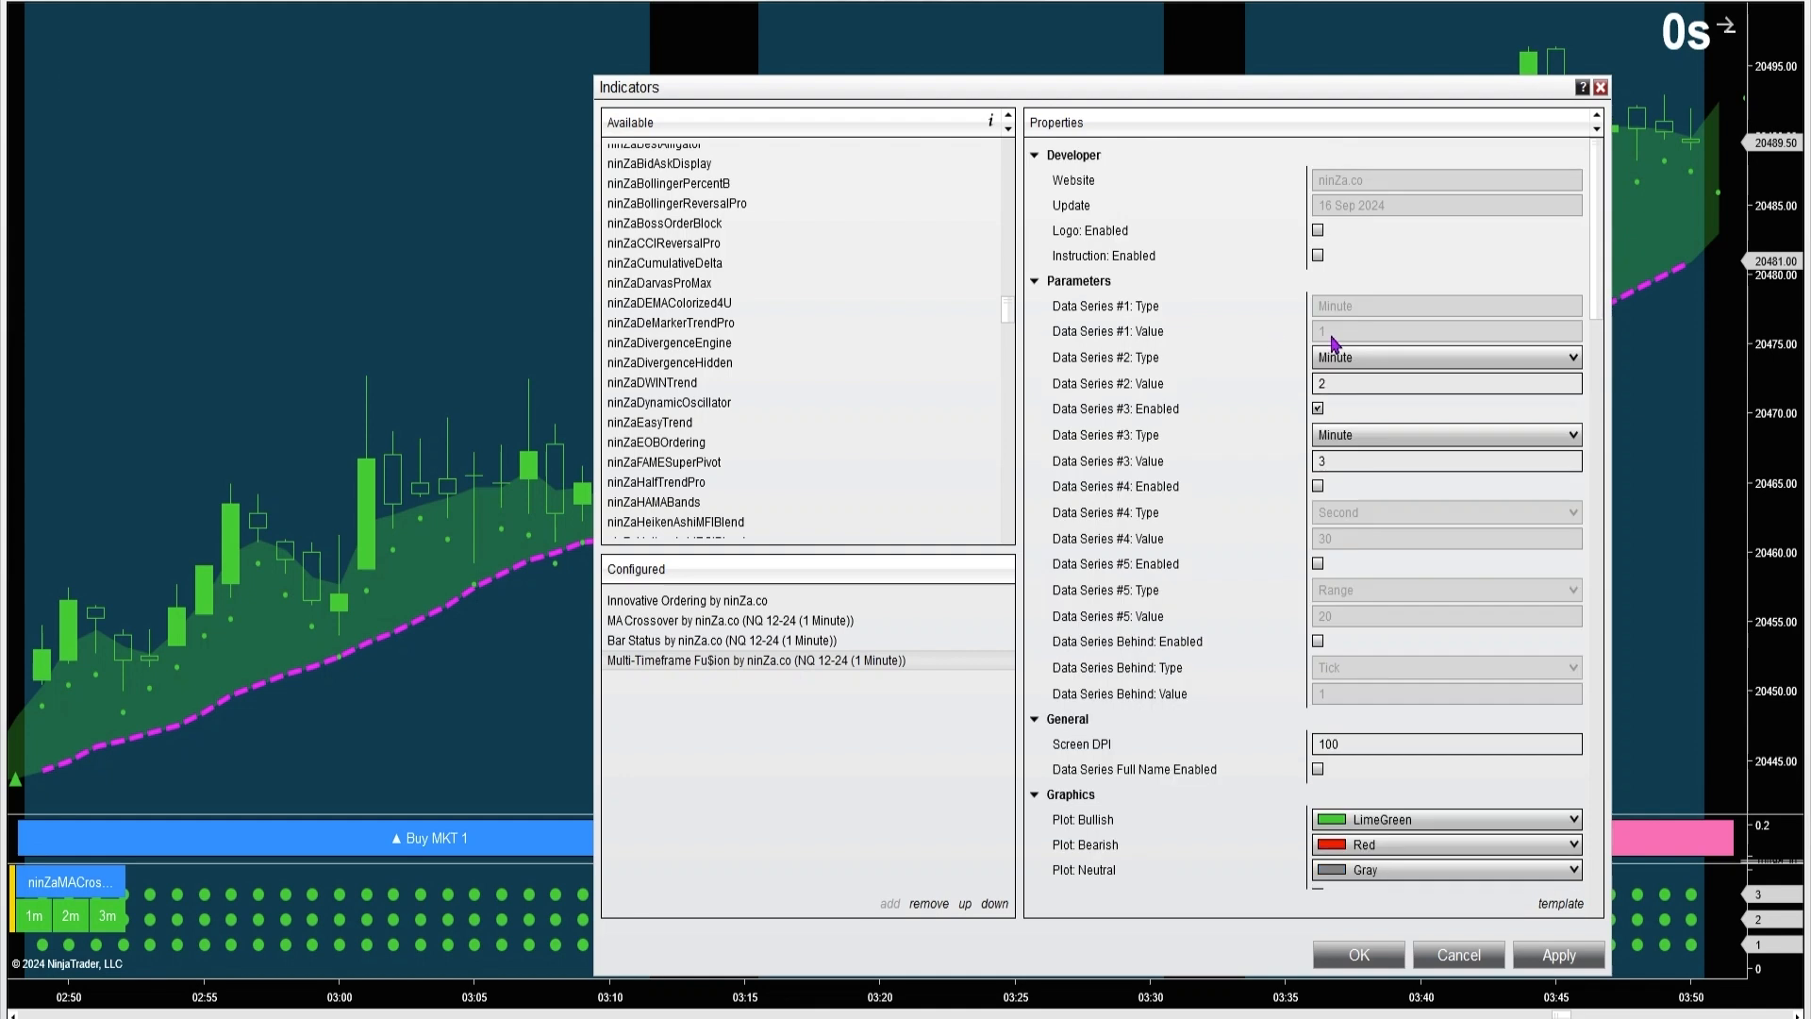
mouse_move(1184, 371)
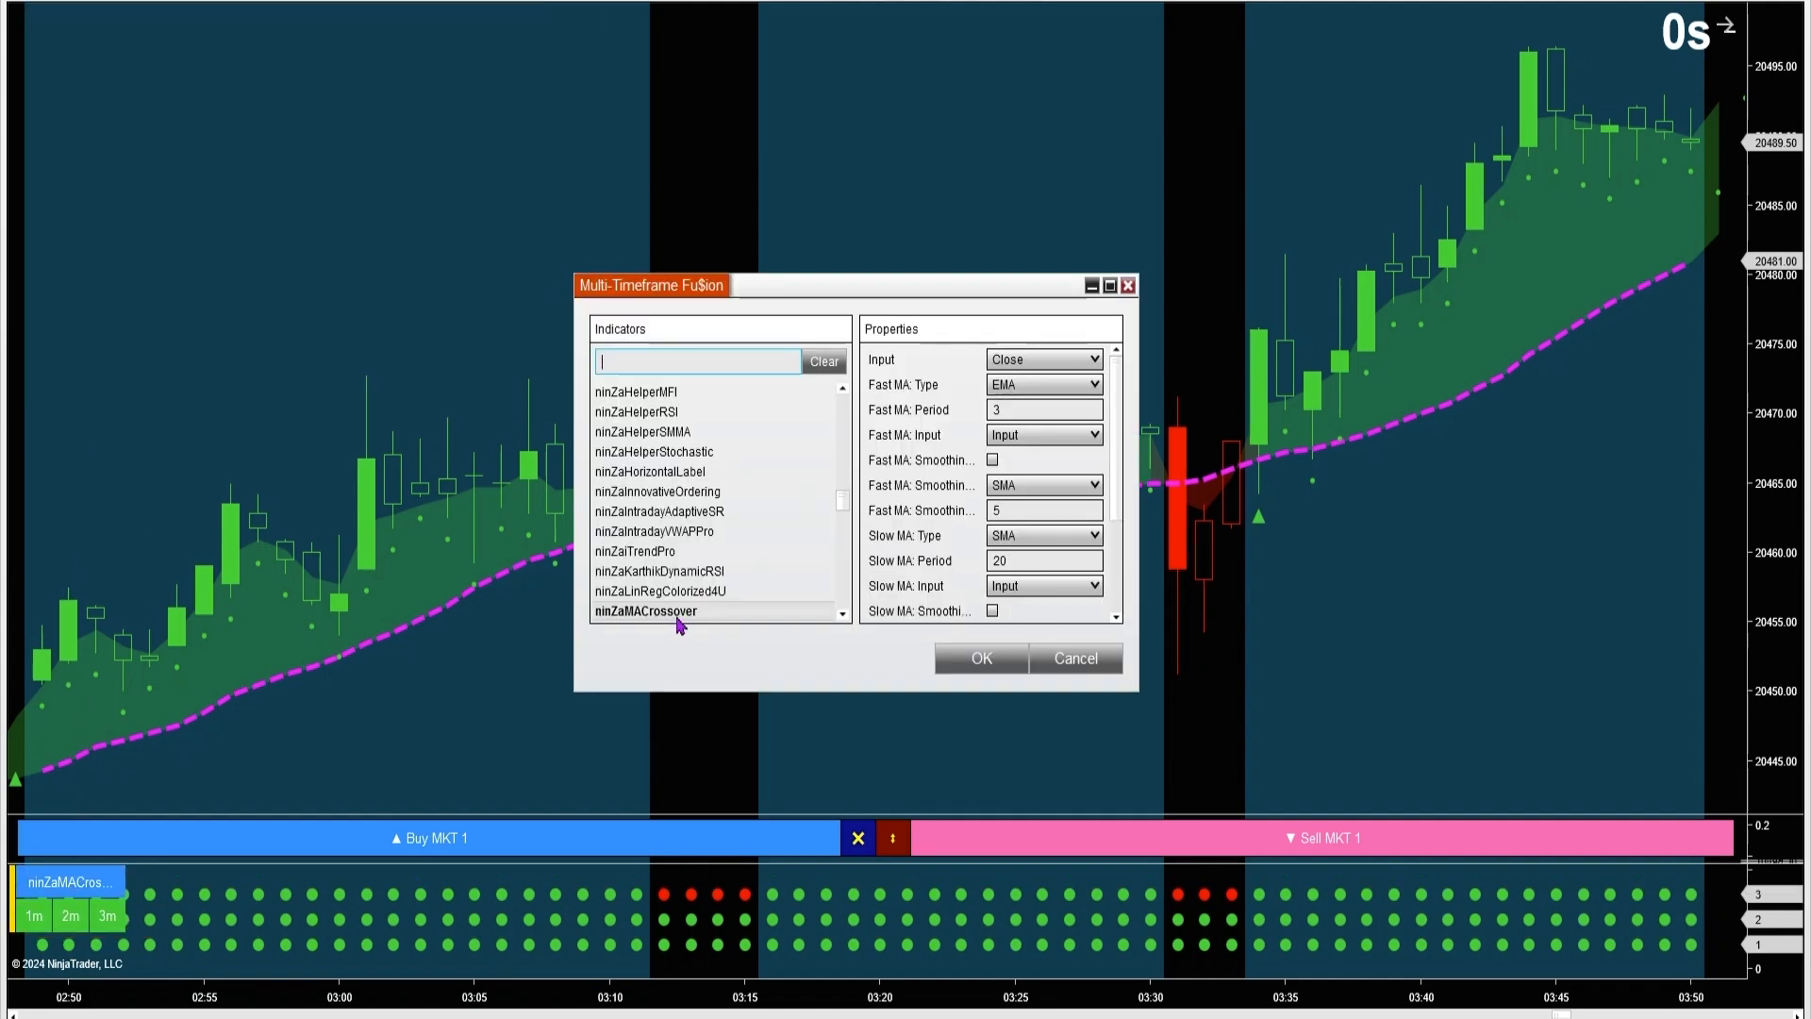
- Choose ninZaMACrossover from the Multi-Timeframe Fusion Indicators list
click(822, 361)
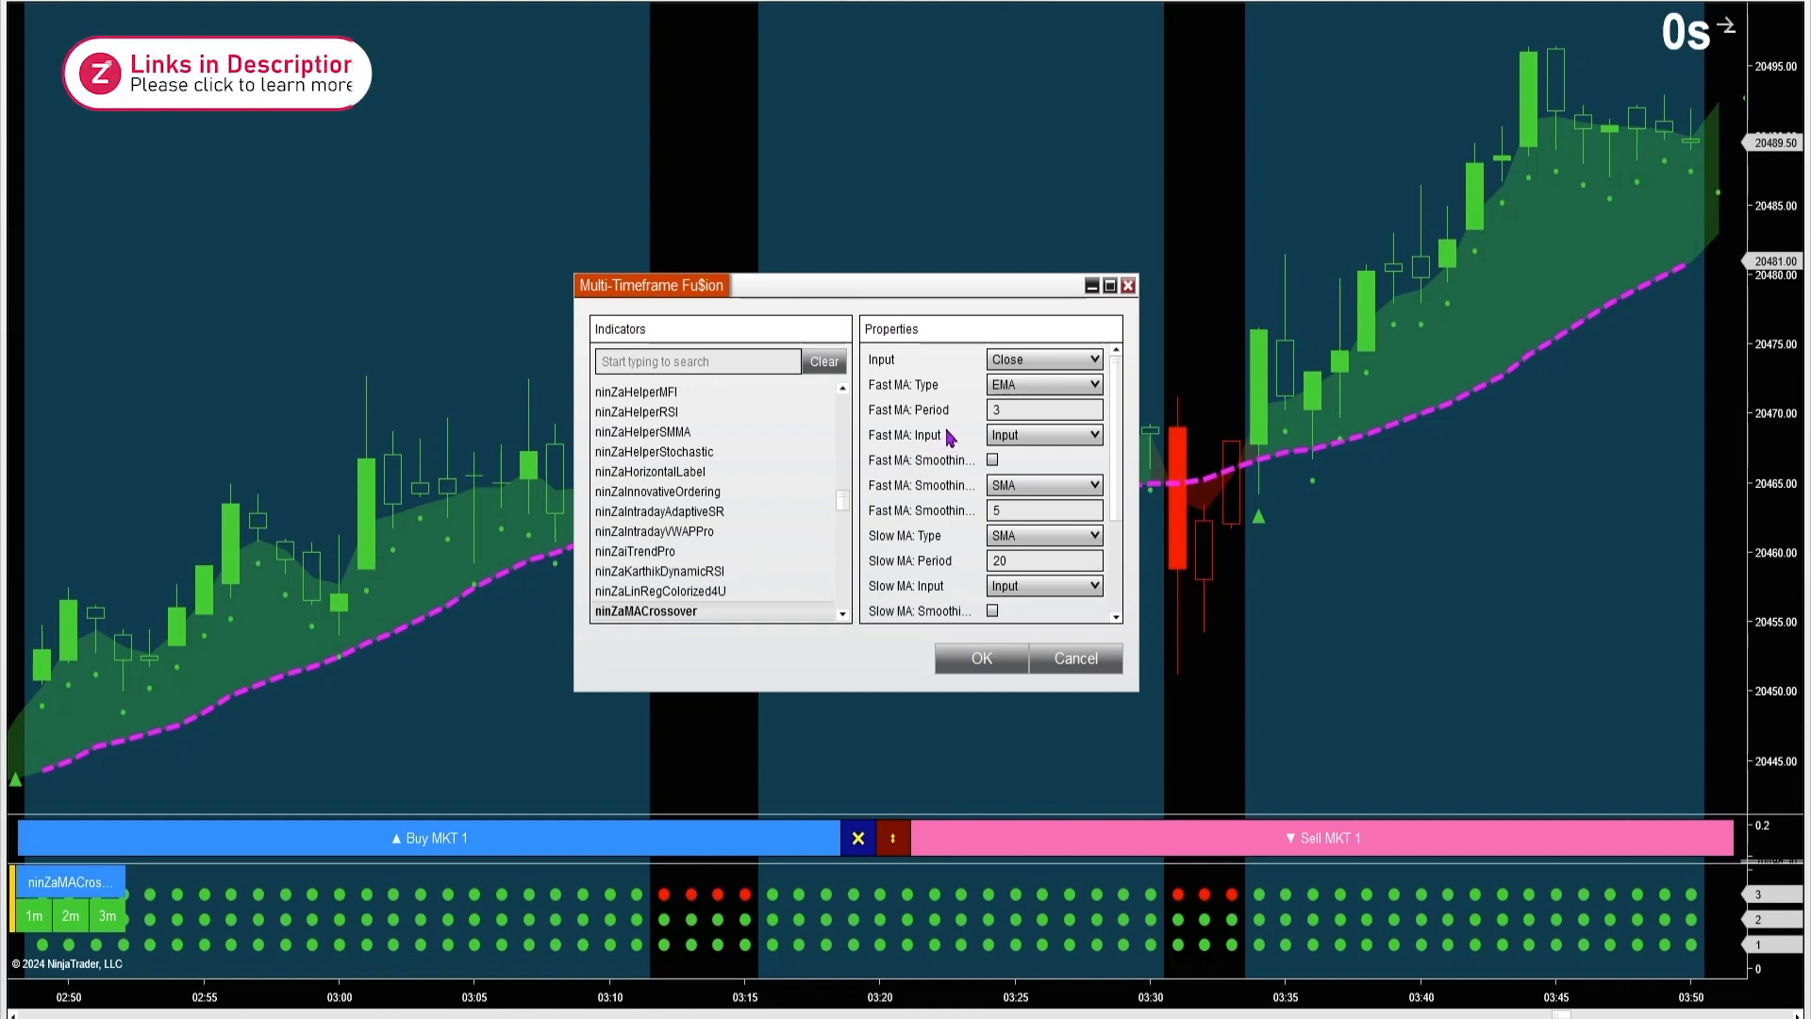
mouse_move(1291, 436)
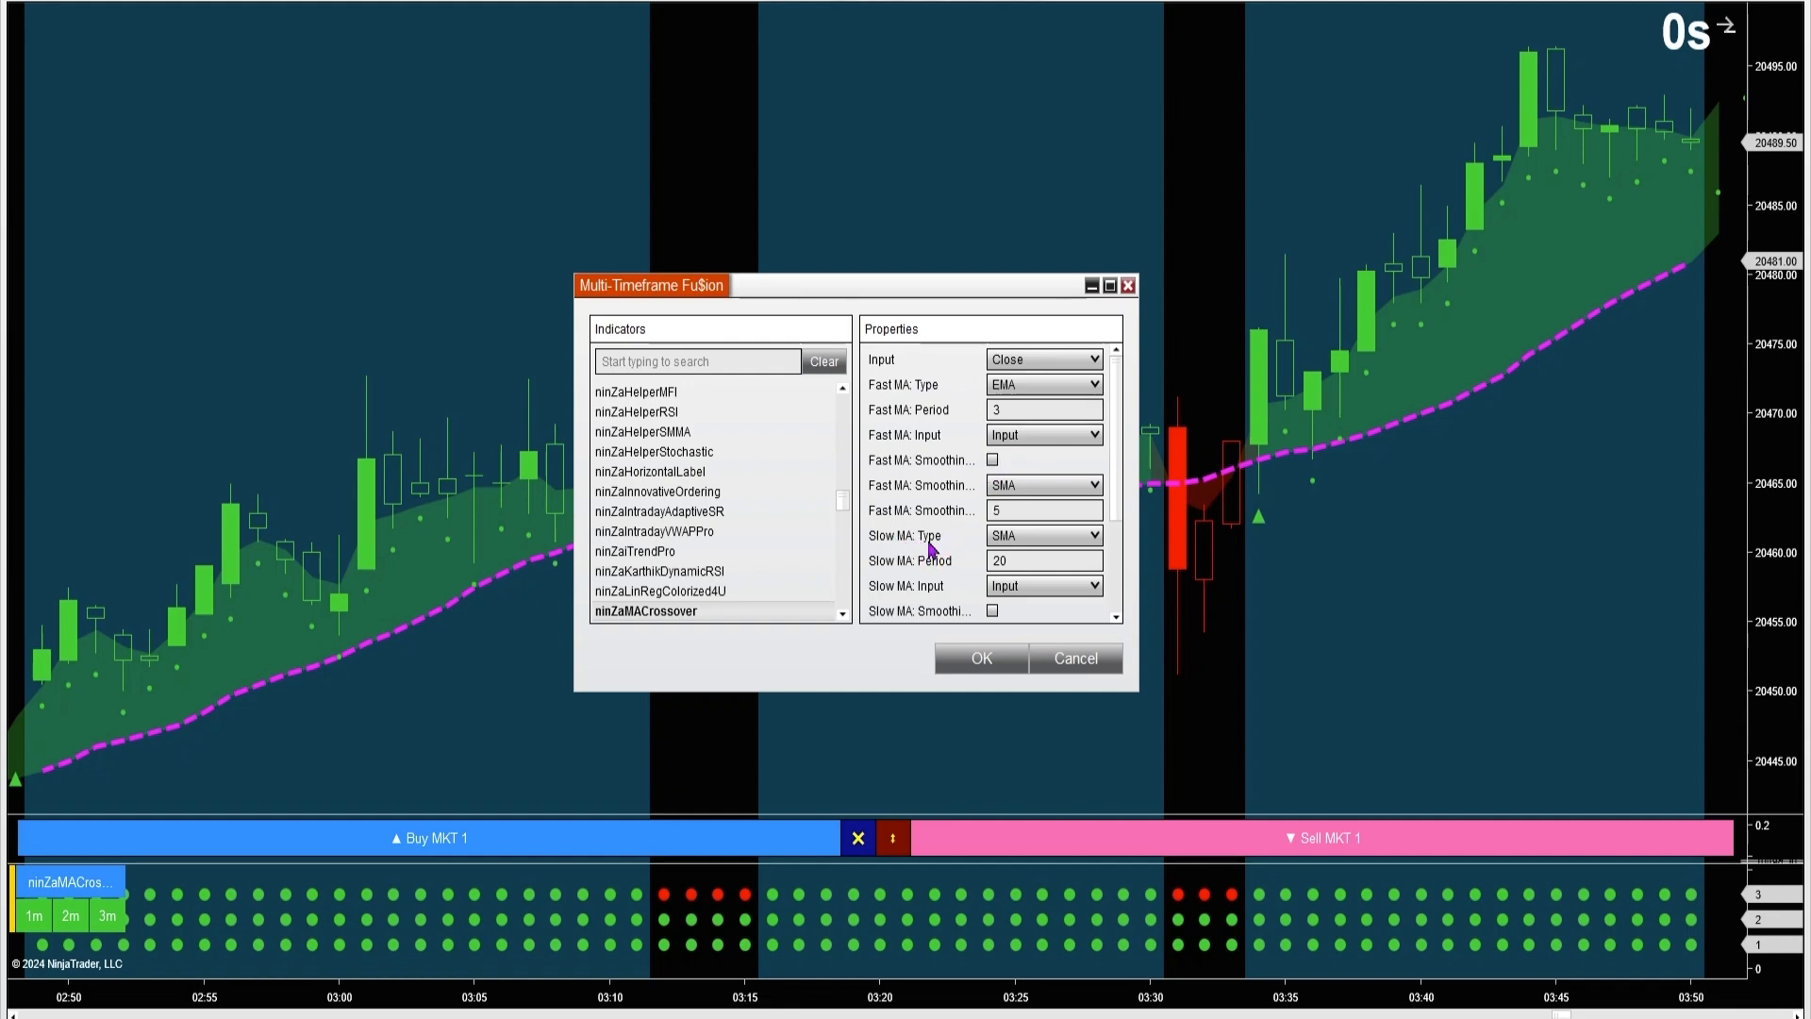
mouse_move(945, 571)
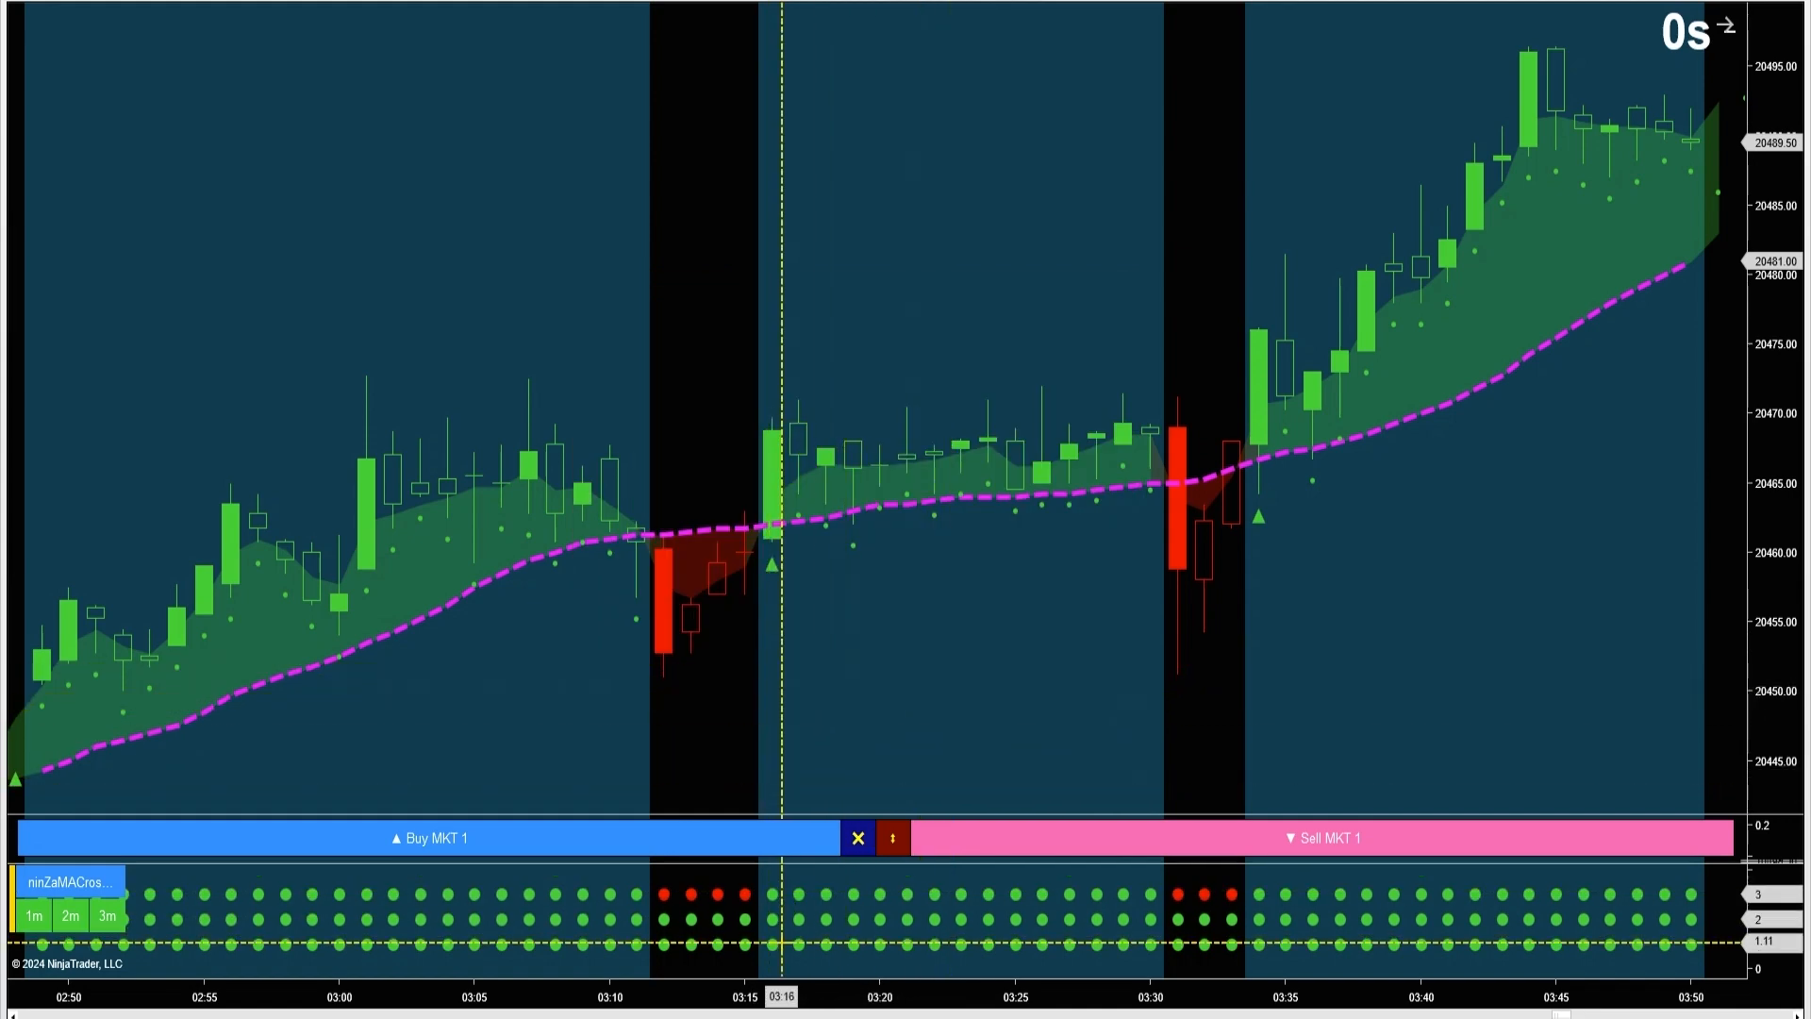
mouse_move(918, 612)
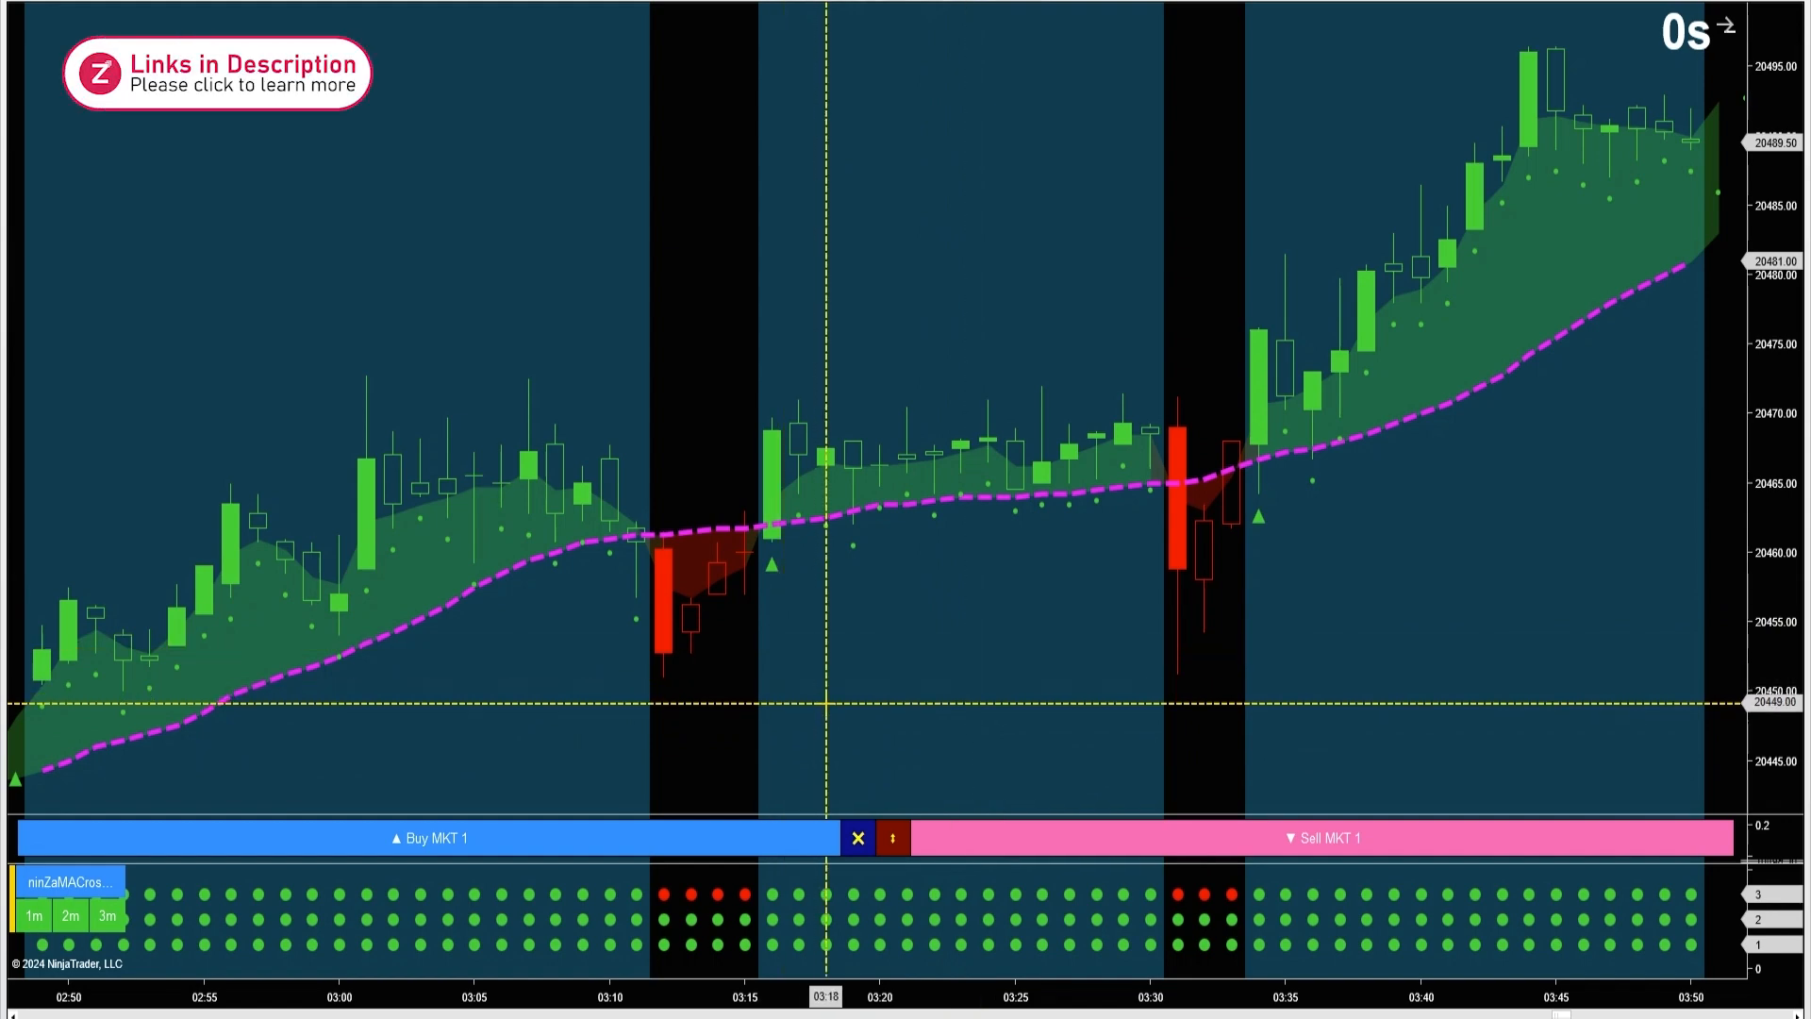
mouse_move(839, 509)
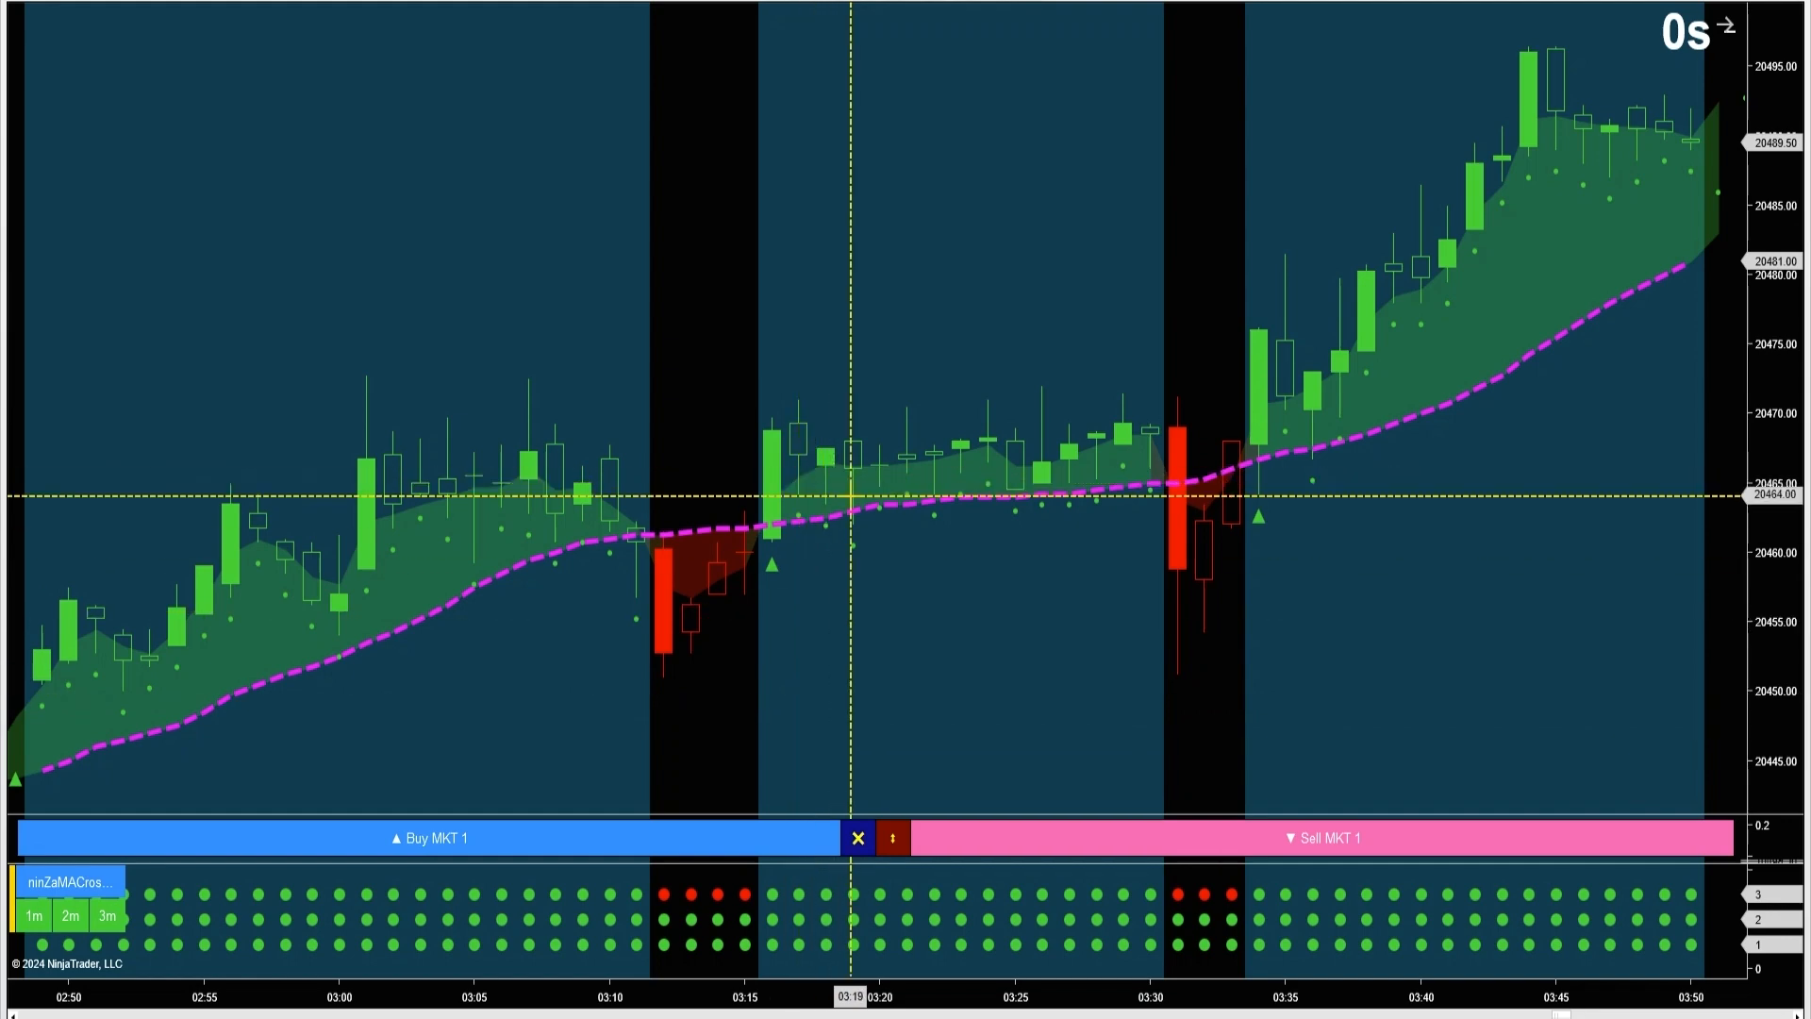